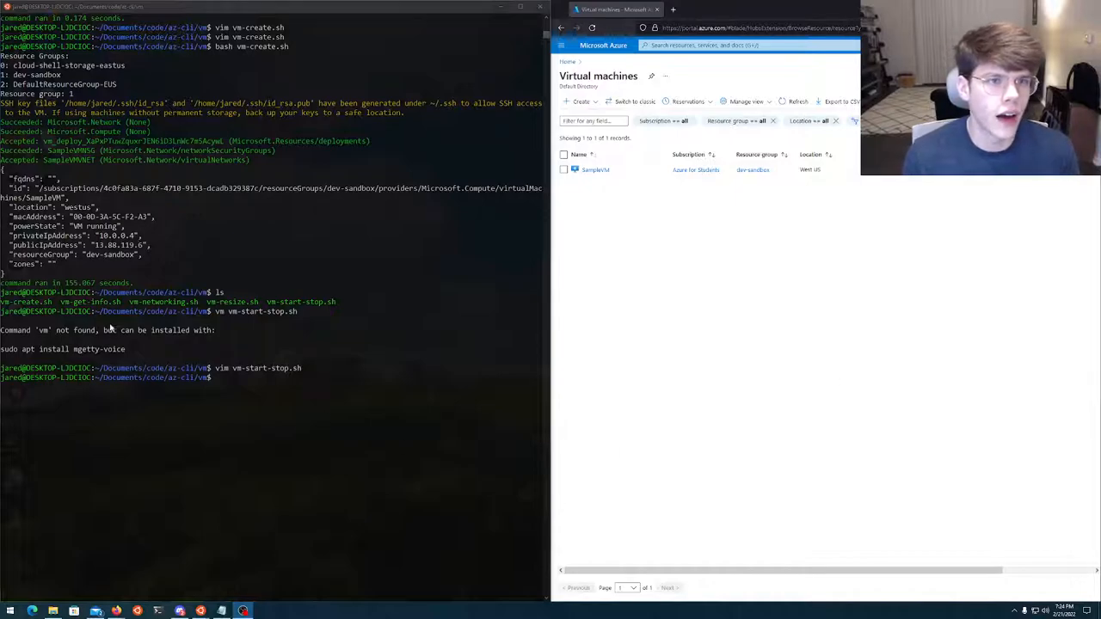
{"action": "mouse_move", "coordinate": [145, 258]}
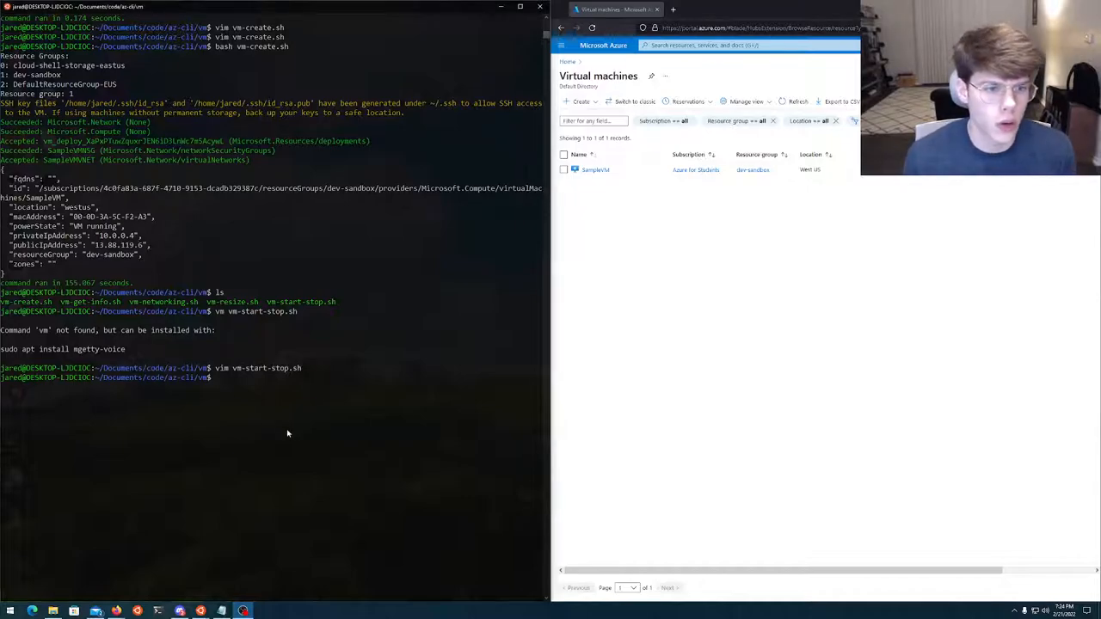
List the directory and open vm-create.sh in vim.
{"action": "type", "text": "ls"}
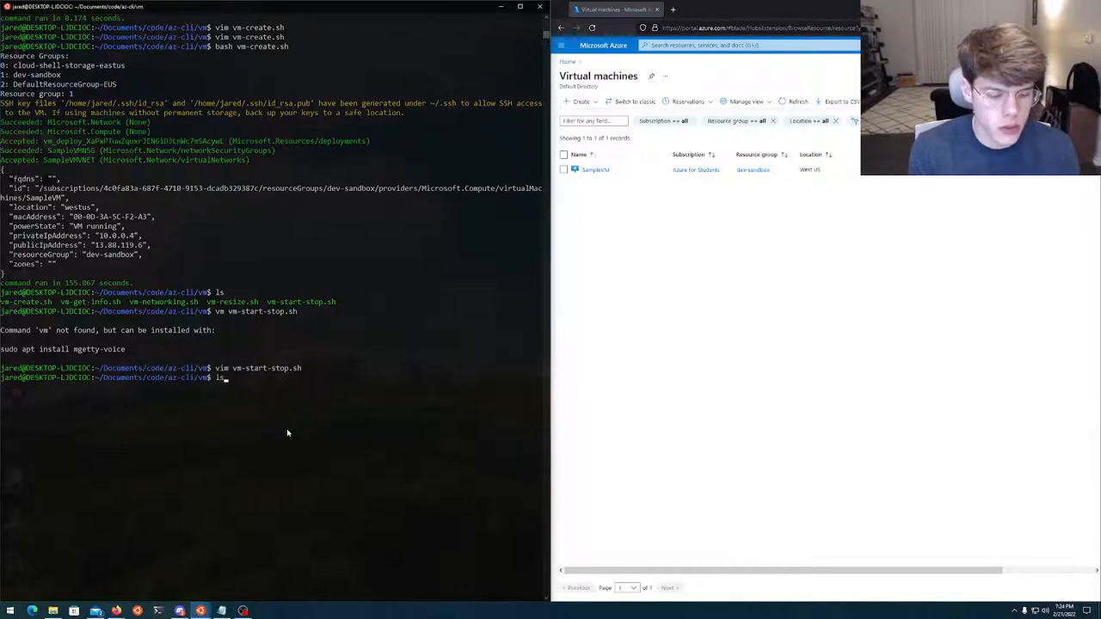
{"action": "type", "text": "vim"}
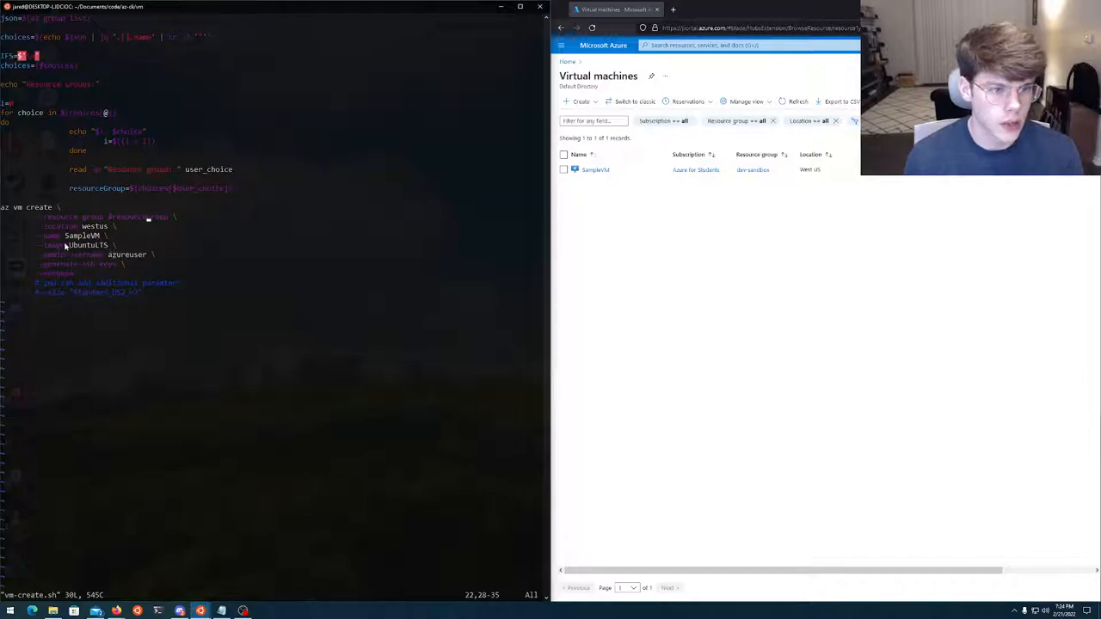
{"action": "mouse_move", "coordinate": [155, 232]}
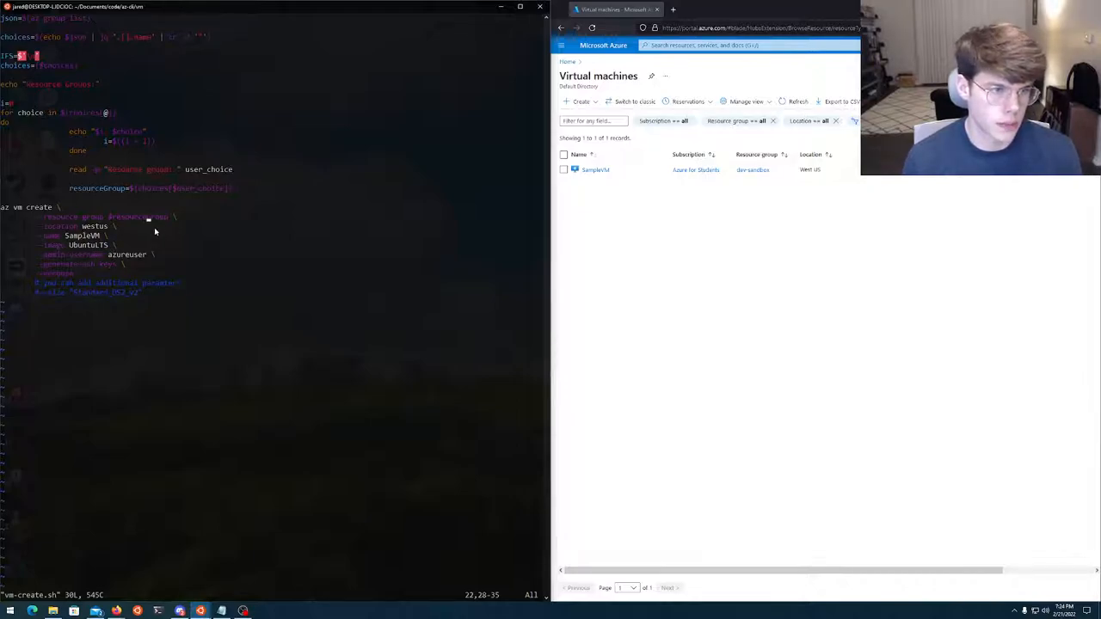
{"action": "mouse_move", "coordinate": [248, 241]}
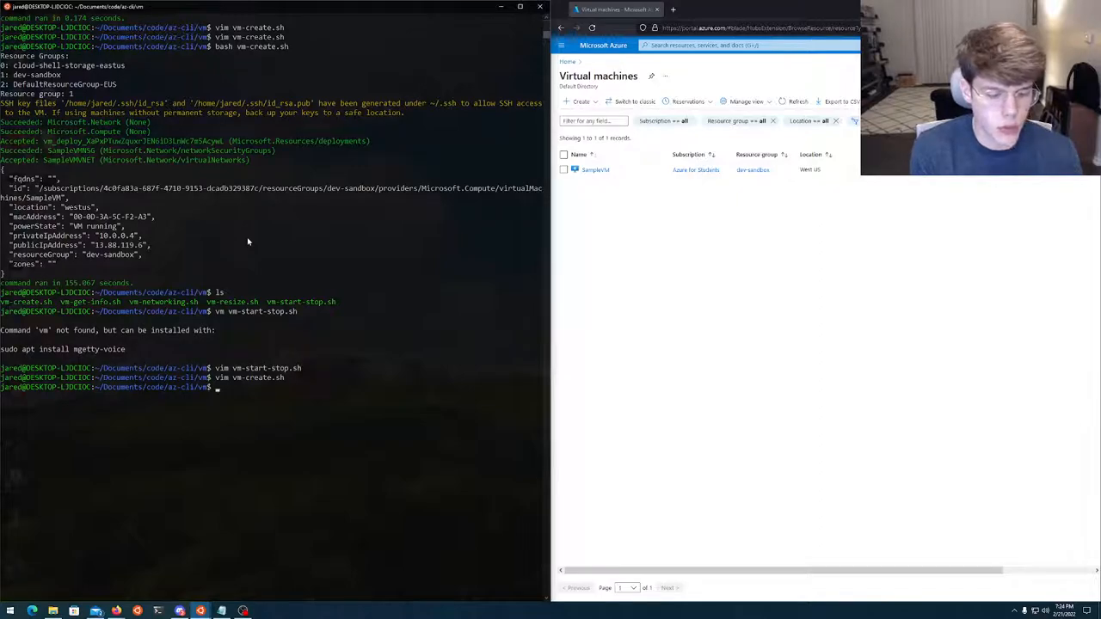
Run vm-start-stop.sh with bash and choose to stop the VM.
{"action": "type", "text": "bash vm-start-stop.sh"}
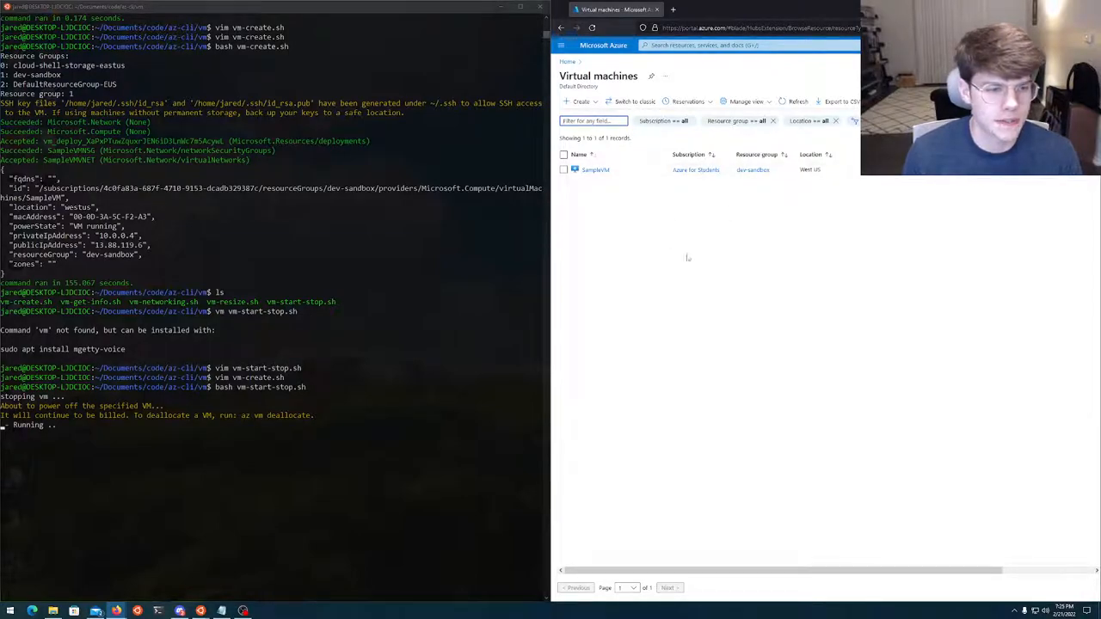
{"action": "mouse_move", "coordinate": [76, 427]}
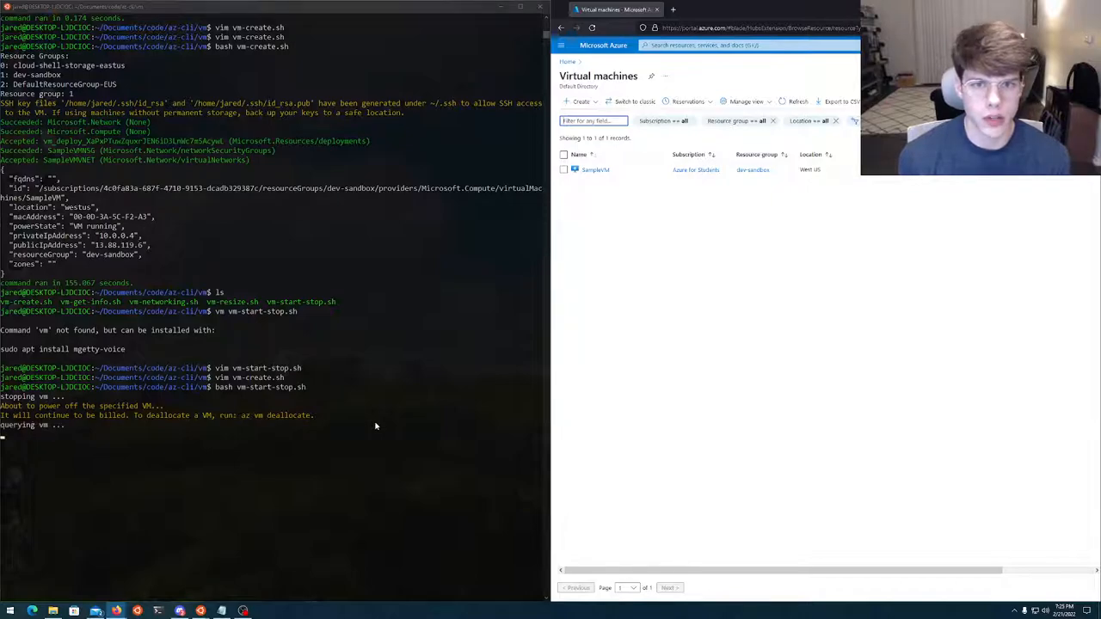
{"action": "key", "text": "Return"}
{"action": "type", "text": "vm vm"}
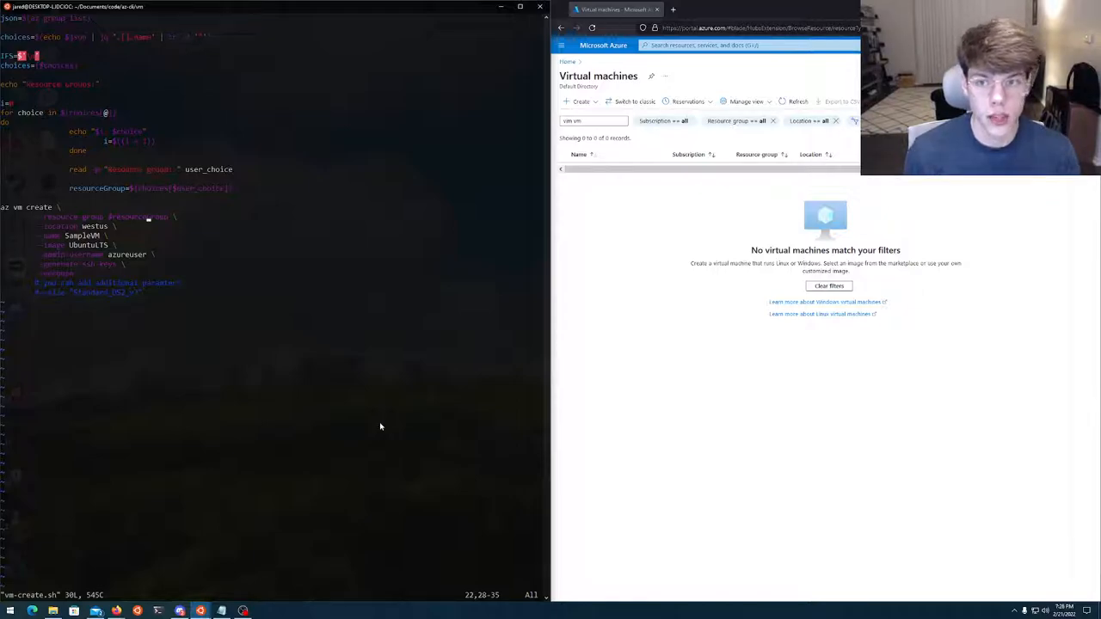
{"action": "mouse_move", "coordinate": [409, 209]}
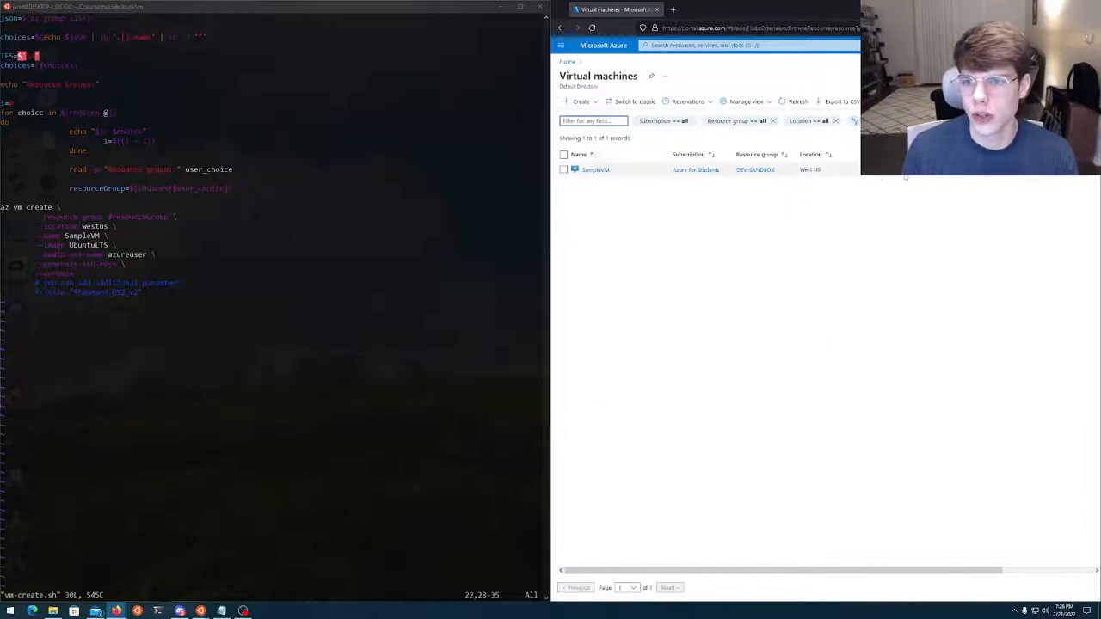
Open SampleVM from the cleared virtual machines list.
{"action": "left_click", "coordinate": [595, 171]}
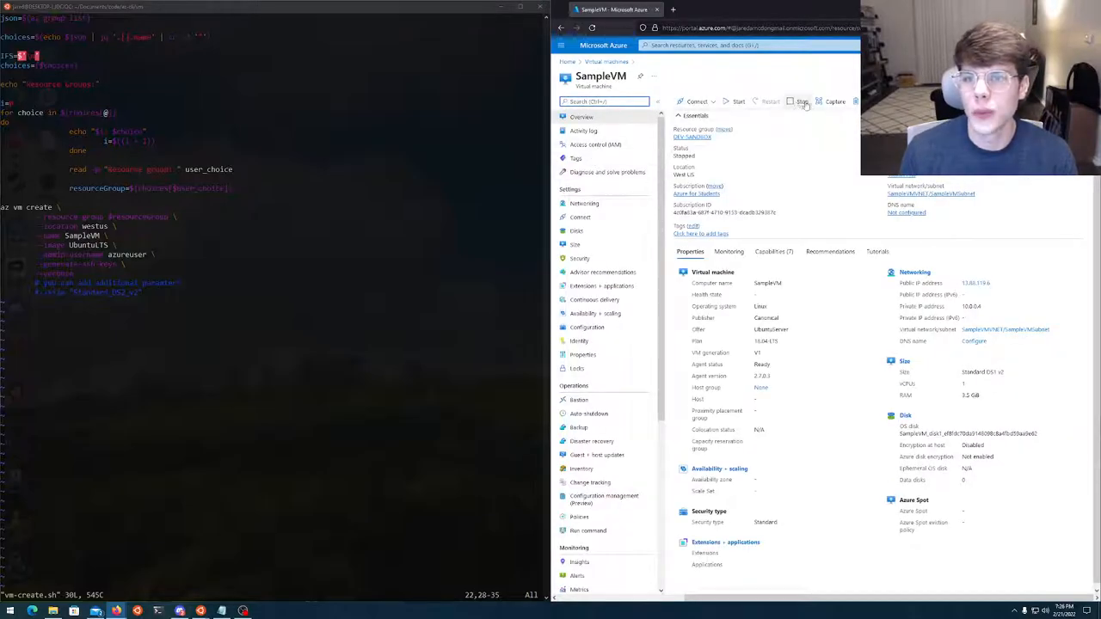
Delete SampleVM with its public IP and associated resources, acknowledging the permanent deletion warning.
{"action": "left_click", "coordinate": [853, 101]}
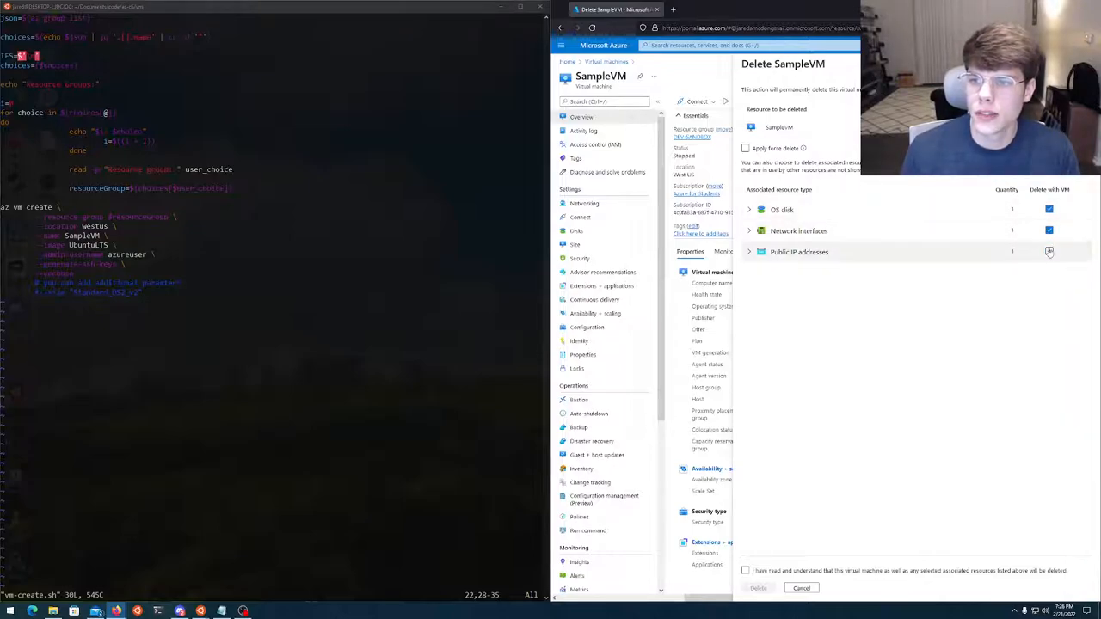
{"action": "left_click", "coordinate": [745, 148]}
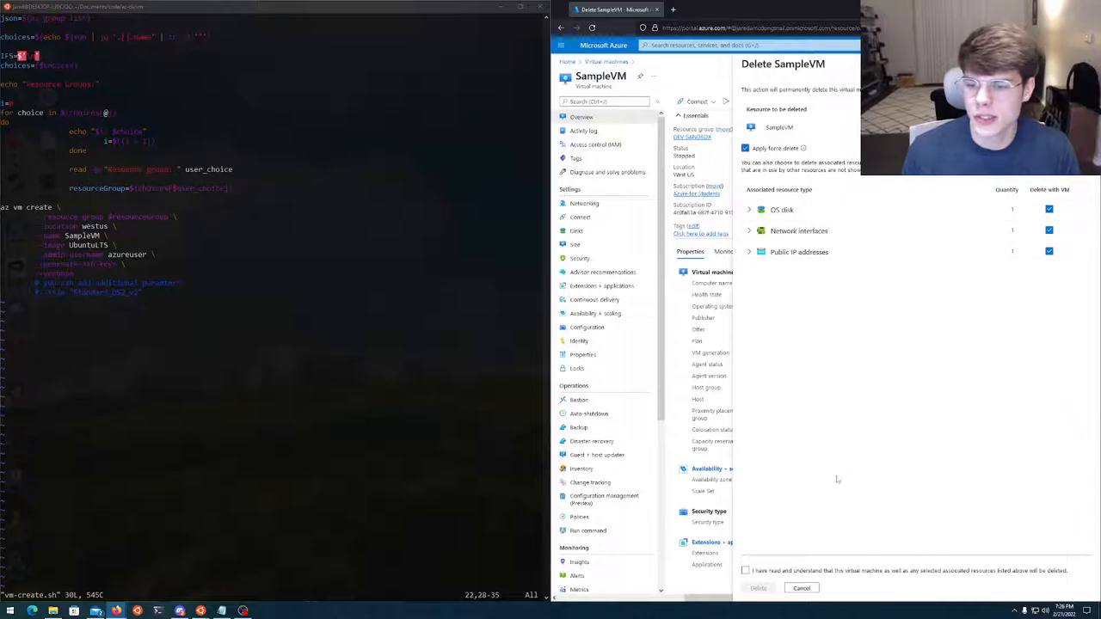
{"action": "left_click", "coordinate": [801, 589]}
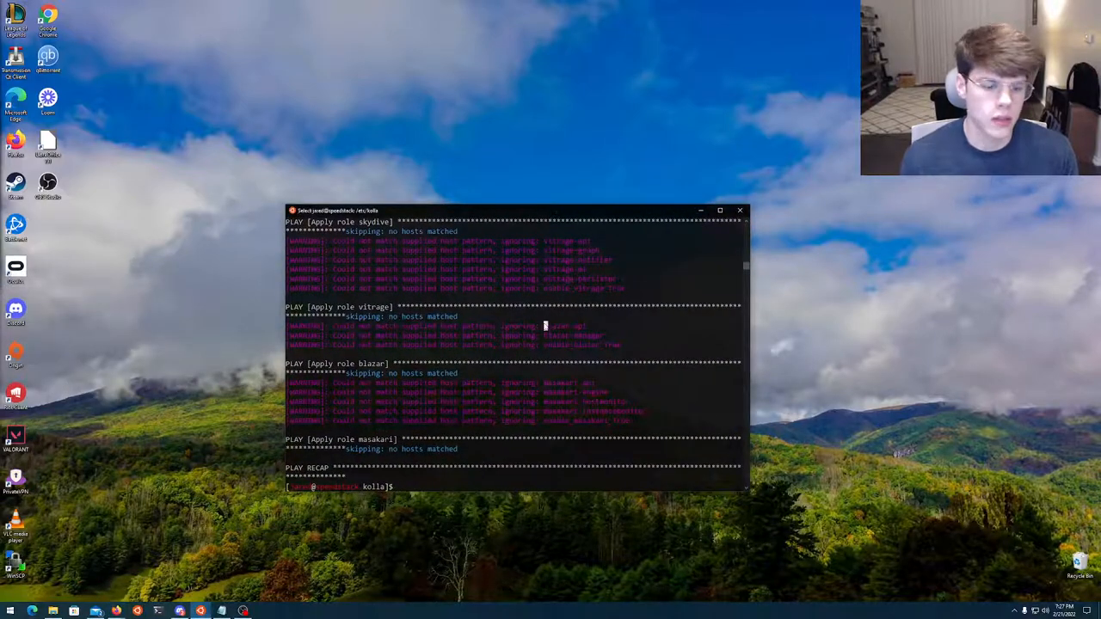
Clear the SSH terminal and move its window up and left.
{"action": "type", "text": "clear"}
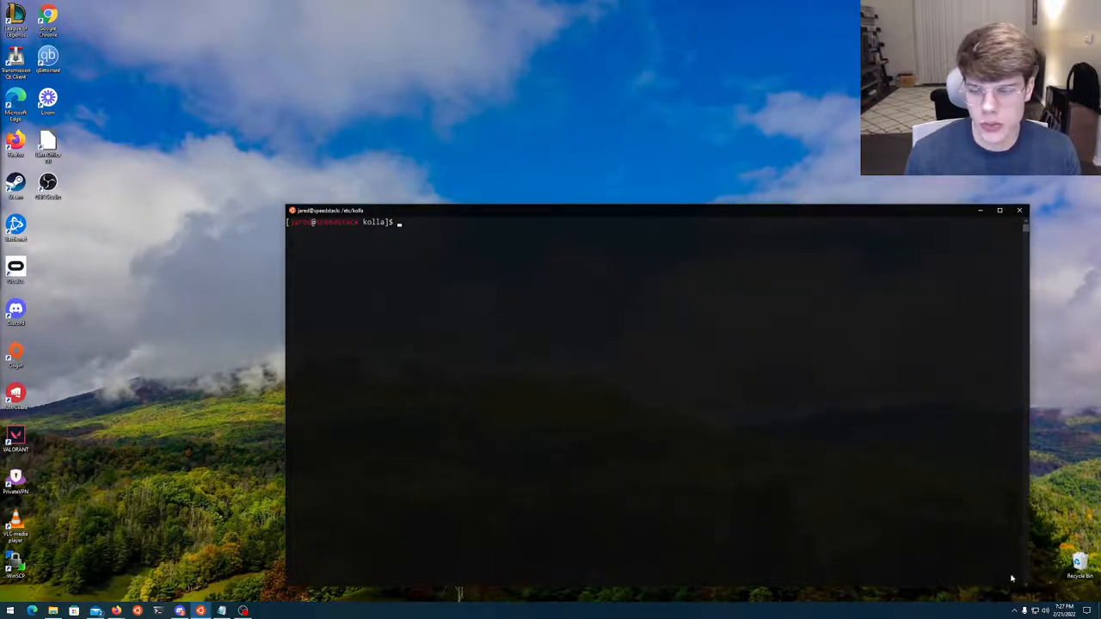
{"action": "left_click_drag", "start_coordinate": [653, 210], "coordinate": [581, 103]}
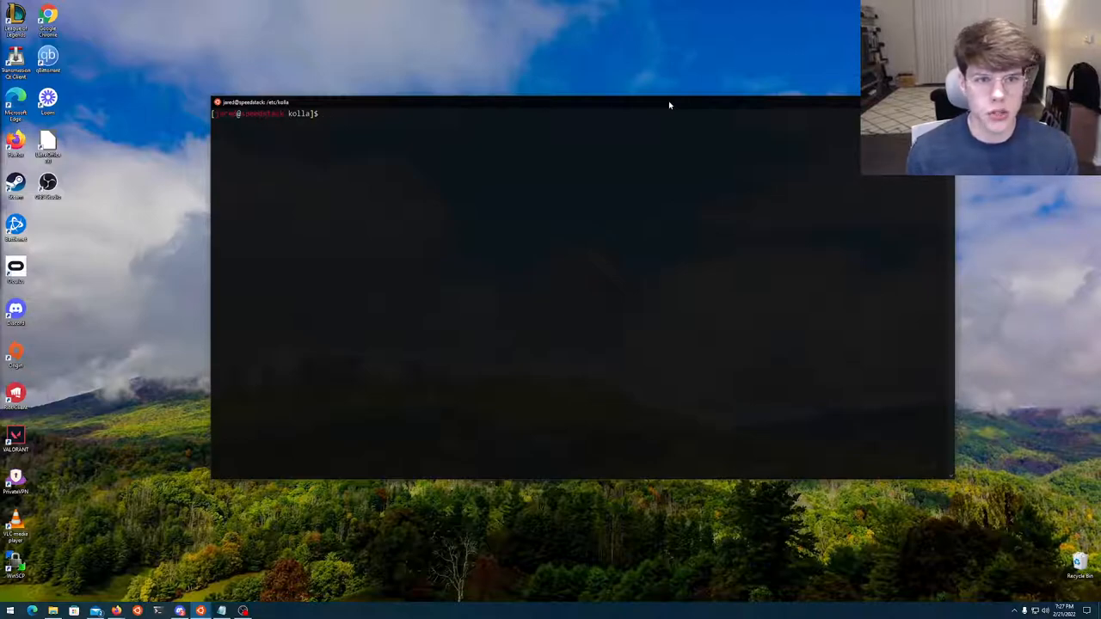
Run docker ps to list the Kolla OpenStack containers and their health.
{"action": "type", "text": "docker ps"}
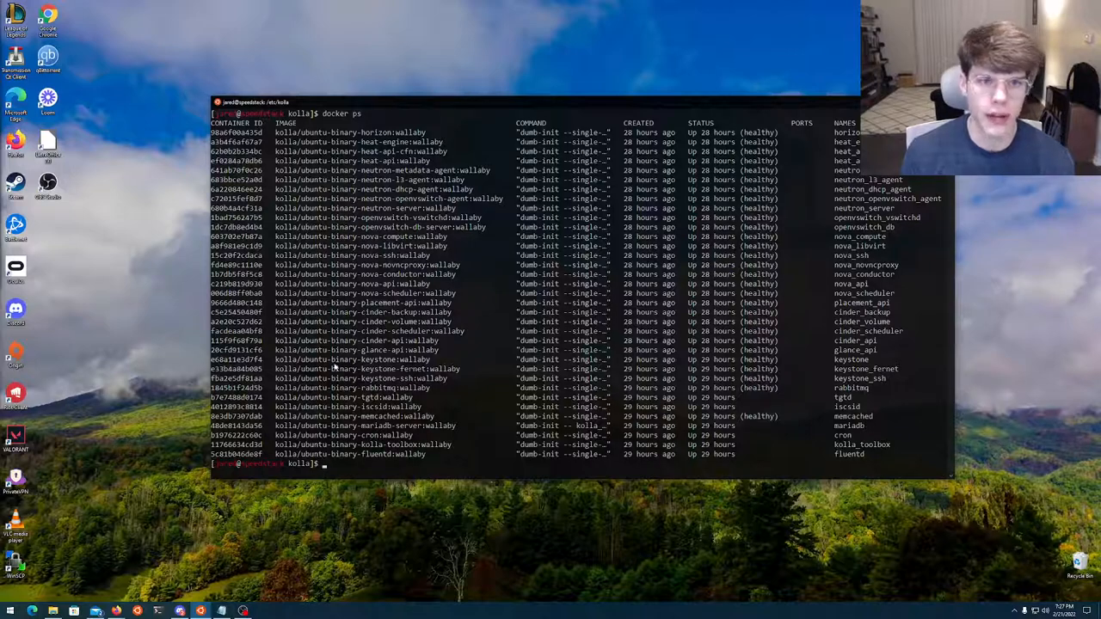
{"action": "mouse_move", "coordinate": [375, 282]}
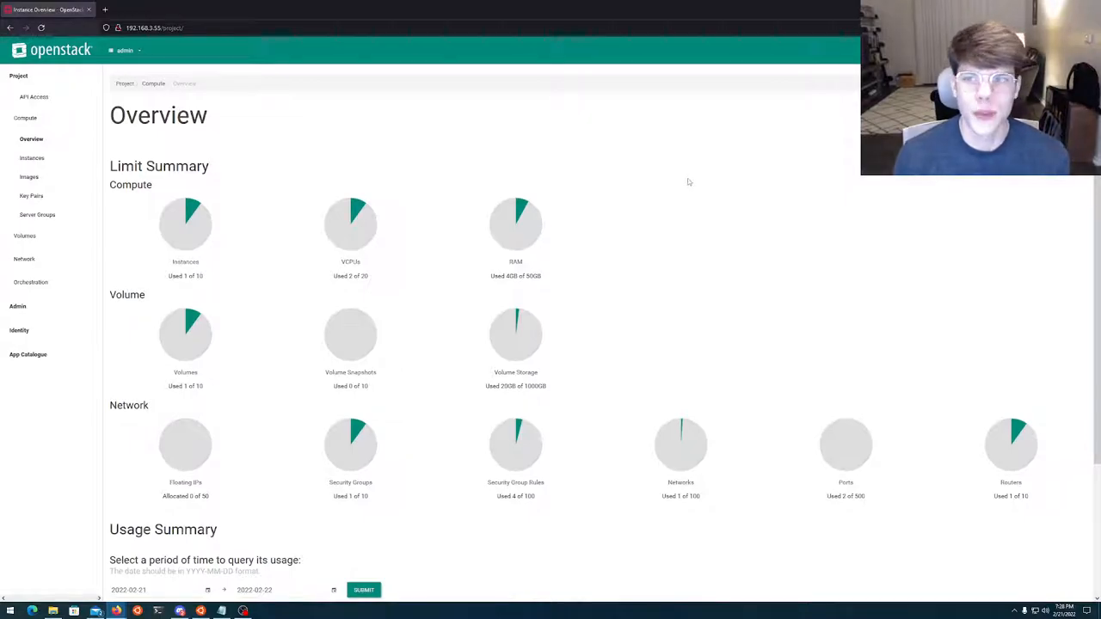
{"action": "mouse_move", "coordinate": [385, 133]}
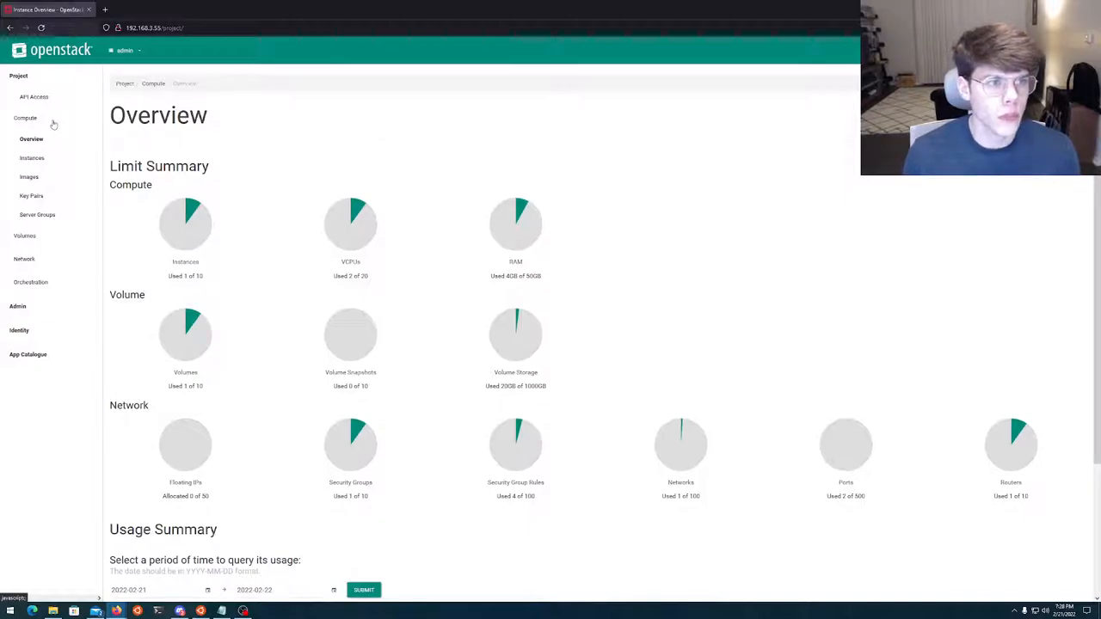
Open the project Instances list showing the running Debian instance.
{"action": "left_click", "coordinate": [31, 159]}
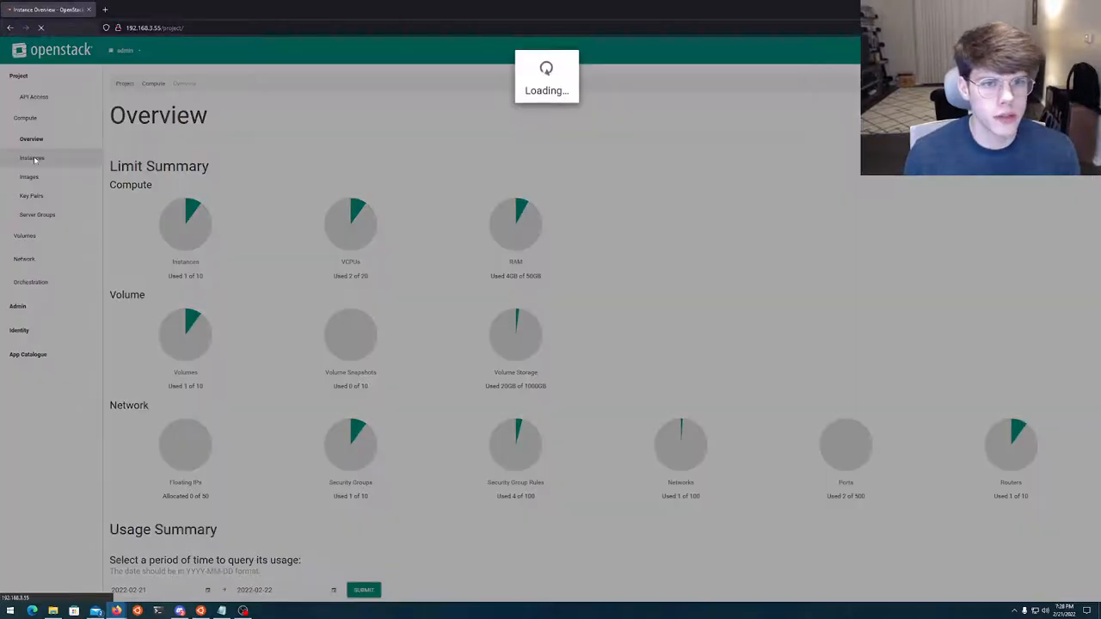
{"action": "left_click", "coordinate": [31, 158]}
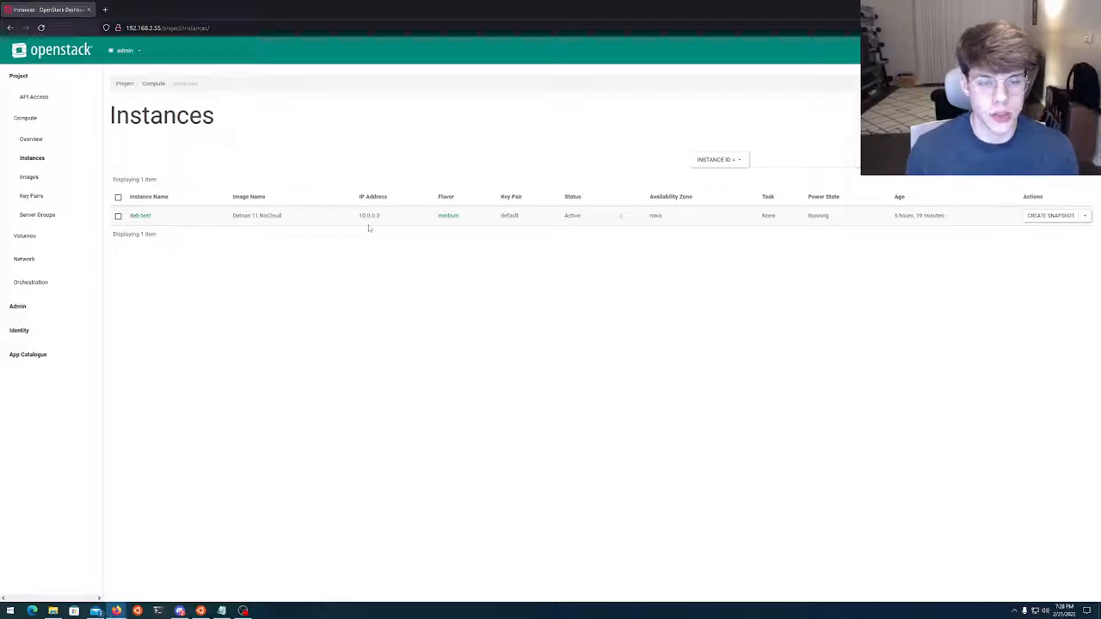
{"action": "mouse_move", "coordinate": [301, 192]}
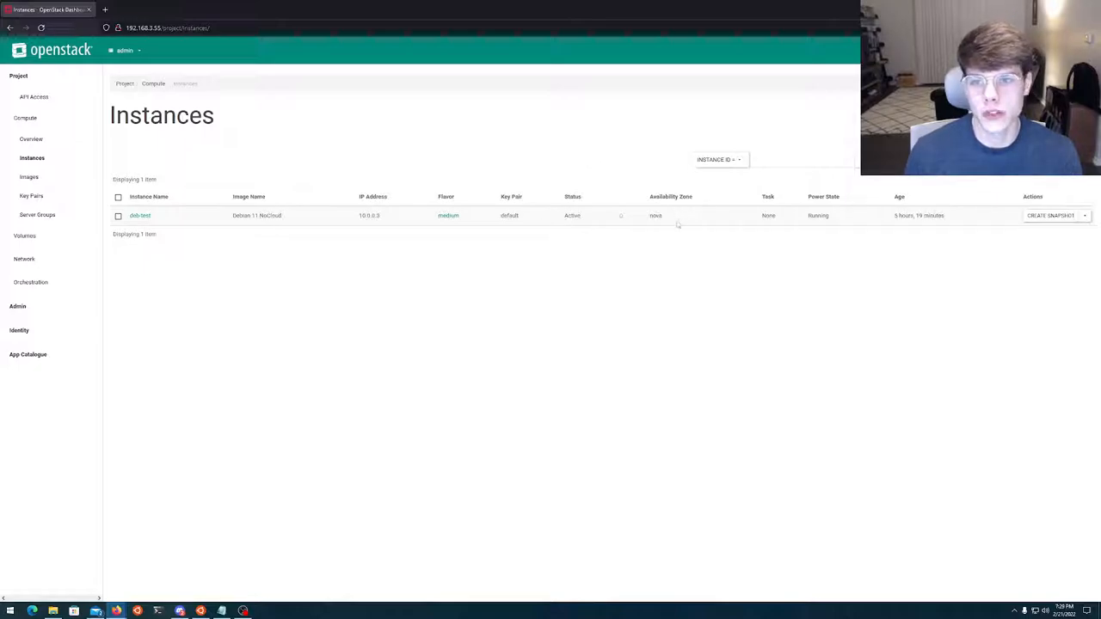
{"action": "mouse_move", "coordinate": [333, 244]}
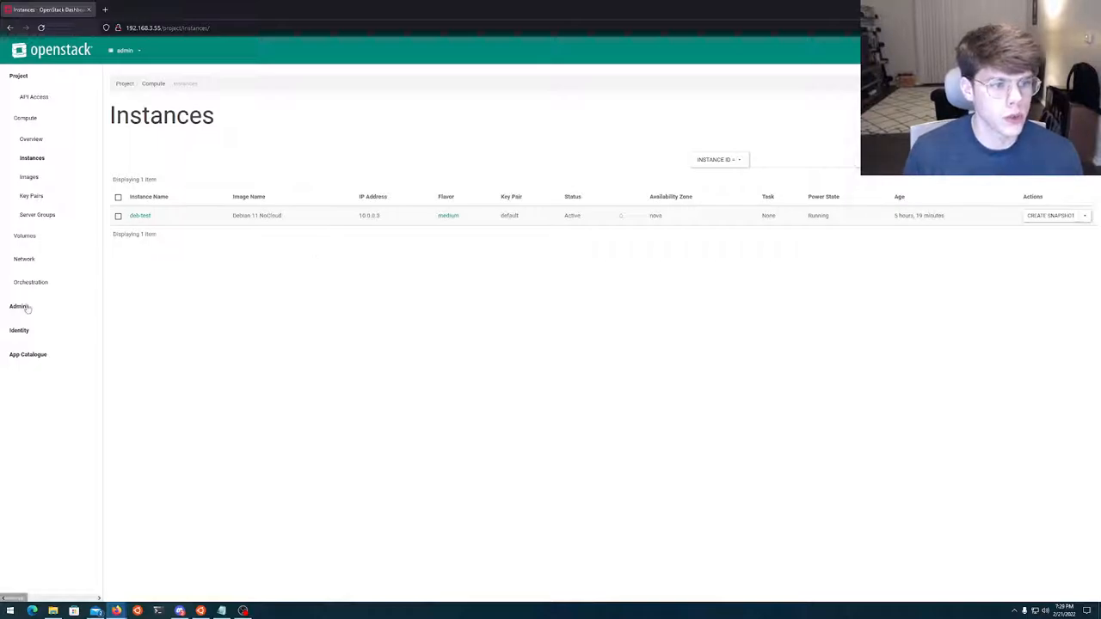
Expand the Admin section and its Compute pages to reach the Images list.
{"action": "left_click", "coordinate": [17, 306]}
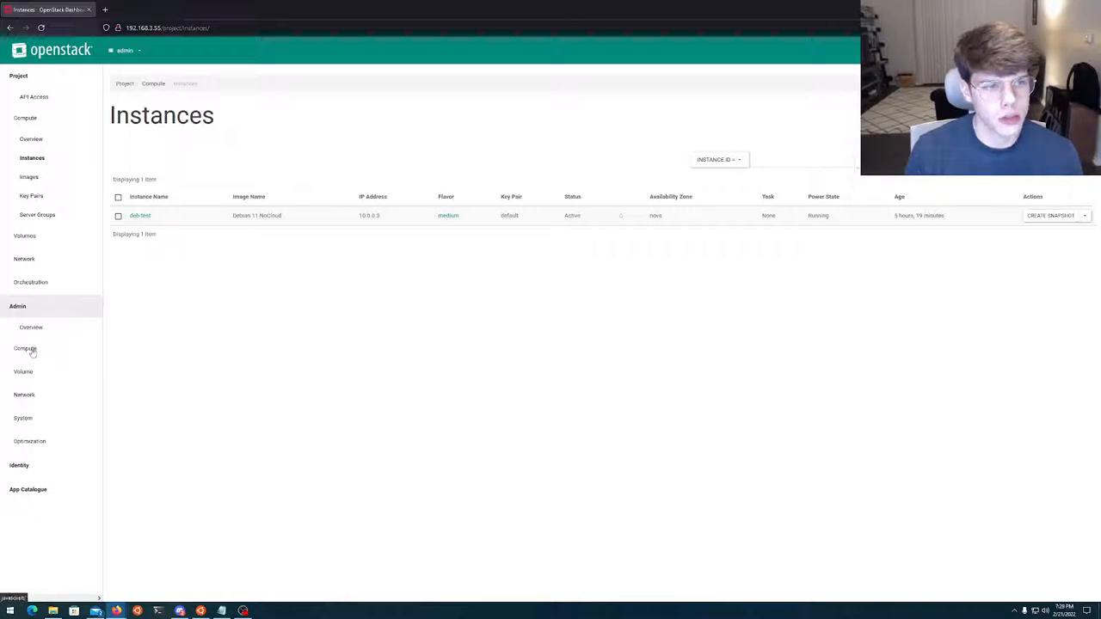
{"action": "left_click", "coordinate": [24, 347]}
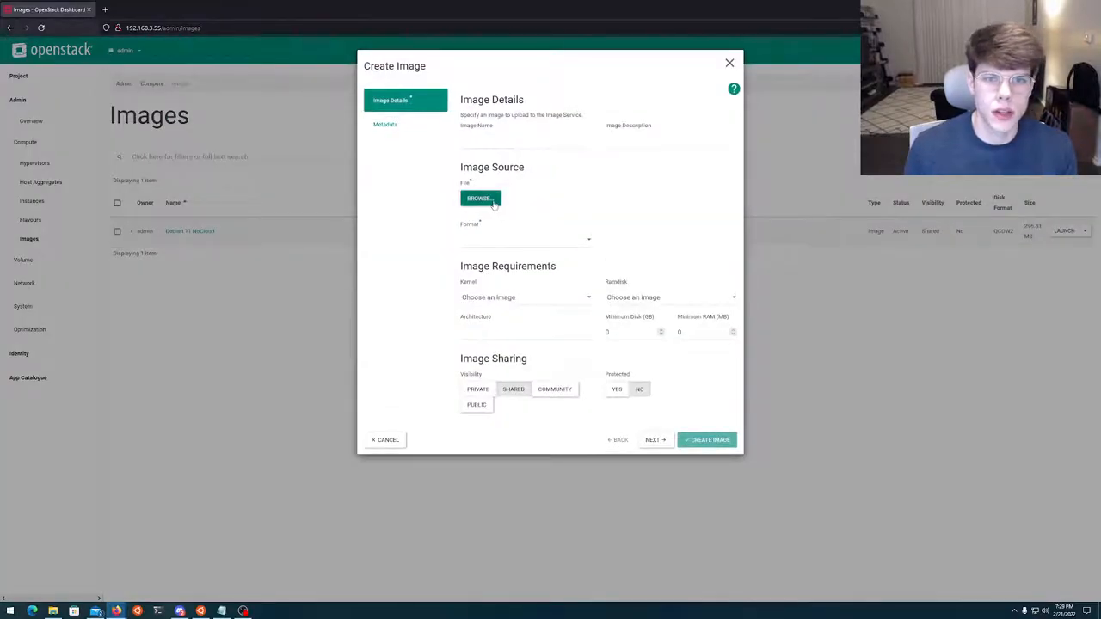
Pick the local qcow2 file as source, set format QCOW2 - QEMU Emulator and visibility Private.
{"action": "left_click", "coordinate": [478, 197]}
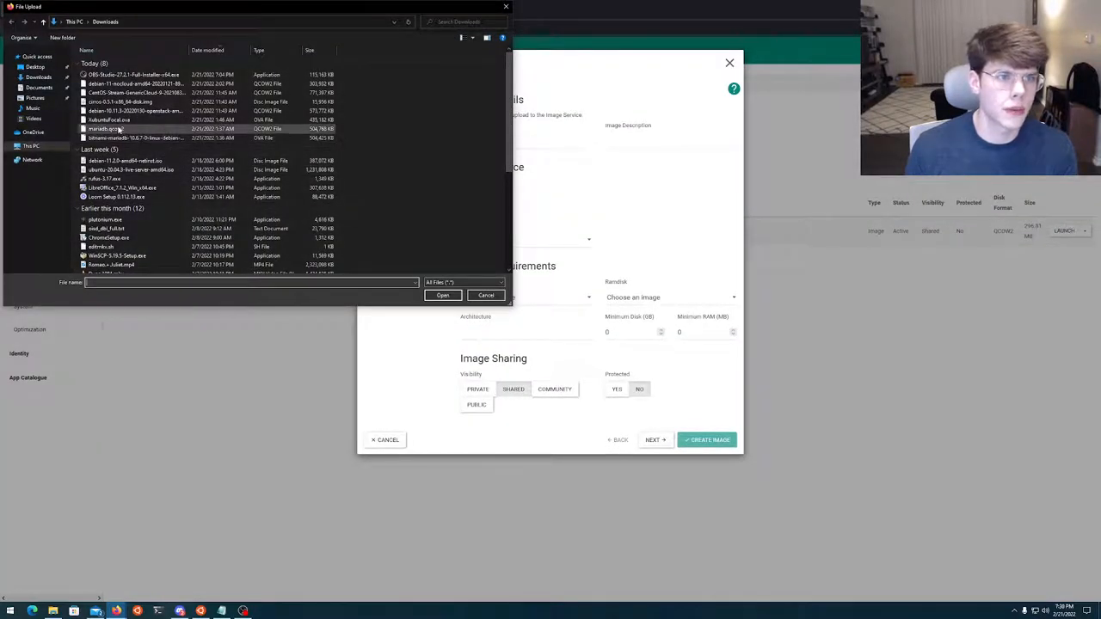
{"action": "left_click", "coordinate": [442, 295]}
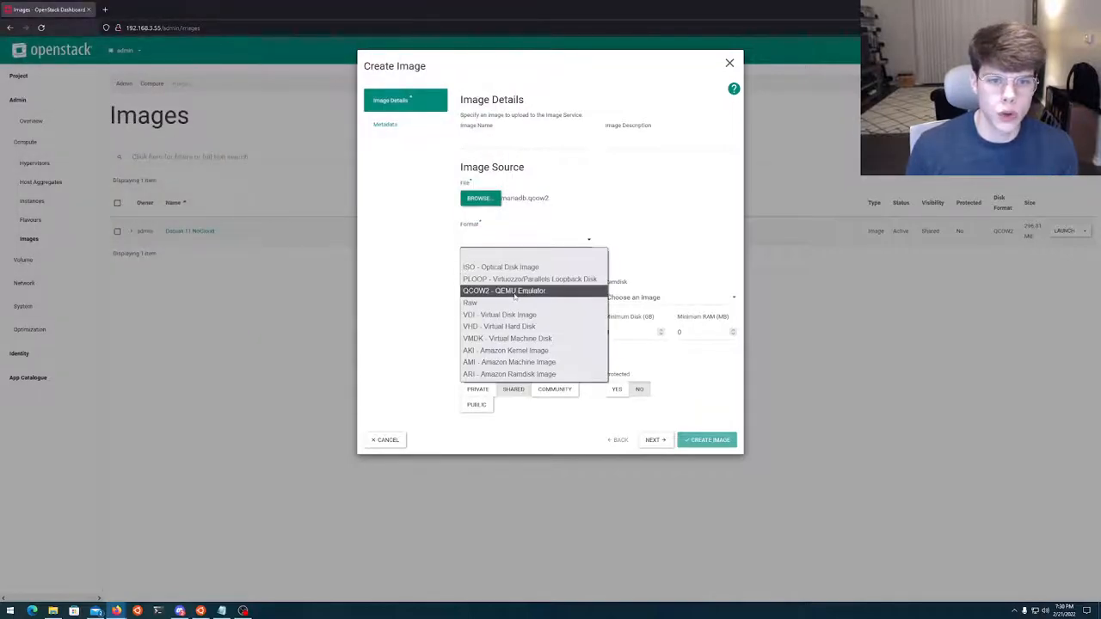
{"action": "left_click", "coordinate": [504, 291]}
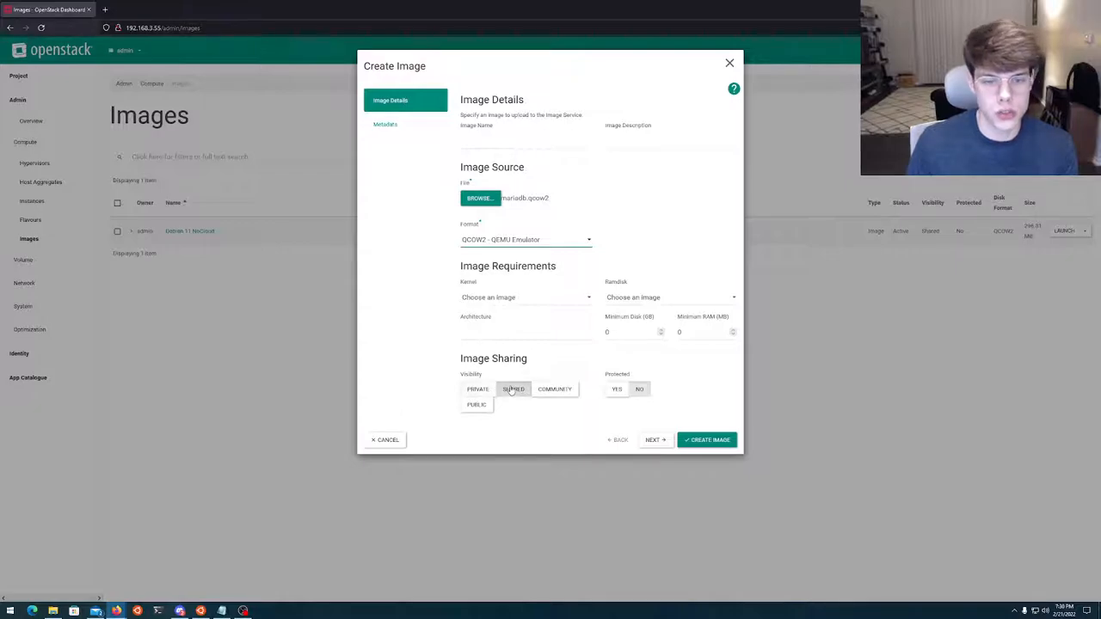
{"action": "left_click", "coordinate": [476, 388]}
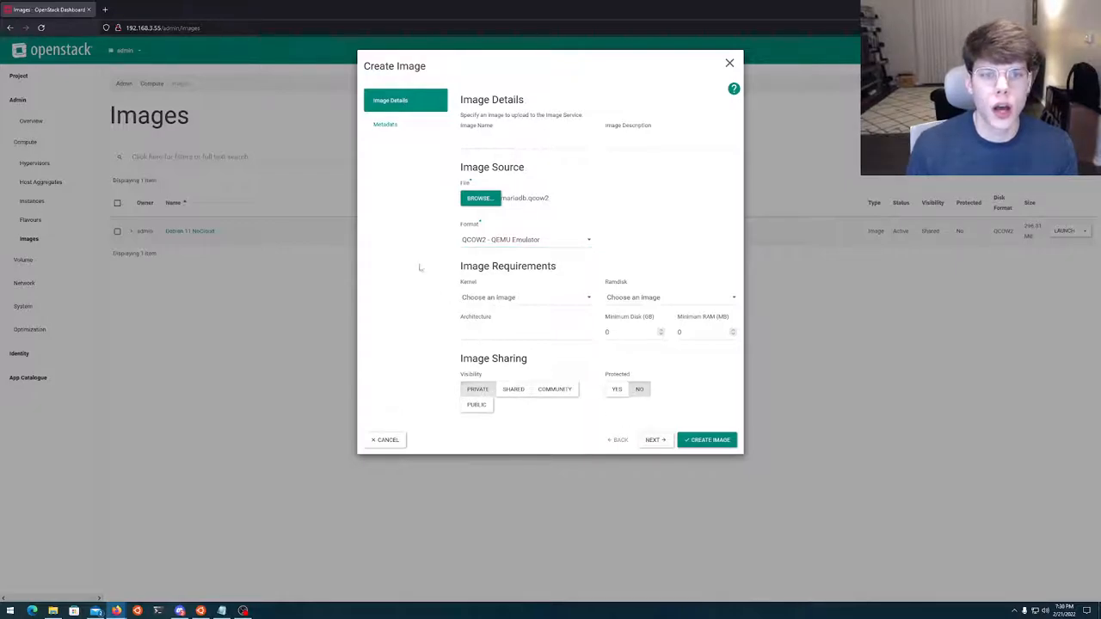
Browse the Metadata categories (Database Software, CIM Processor Allocation Setting), then cancel the Create Image form.
{"action": "left_click", "coordinate": [386, 124]}
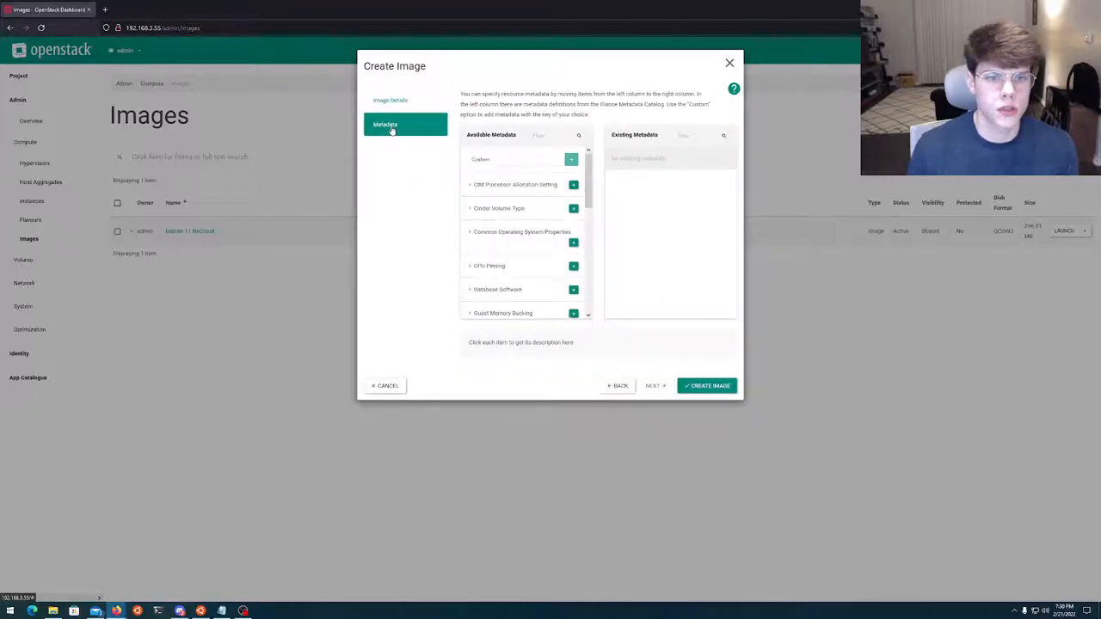
{"action": "scroll", "scroll_direction": "down", "scroll_amount": 3}
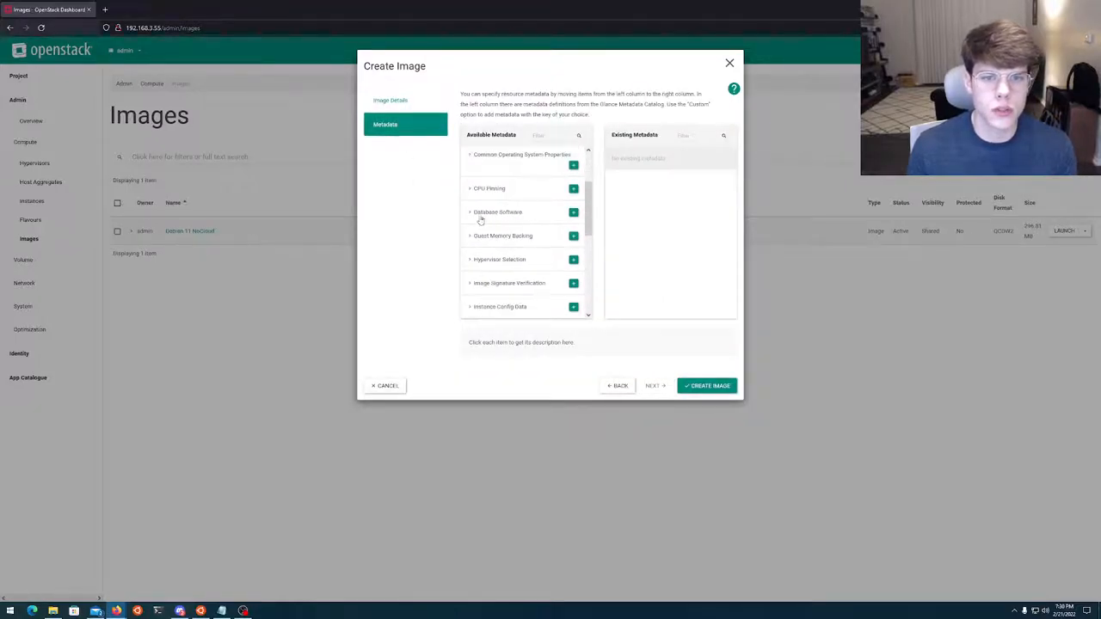
{"action": "left_click", "coordinate": [497, 213]}
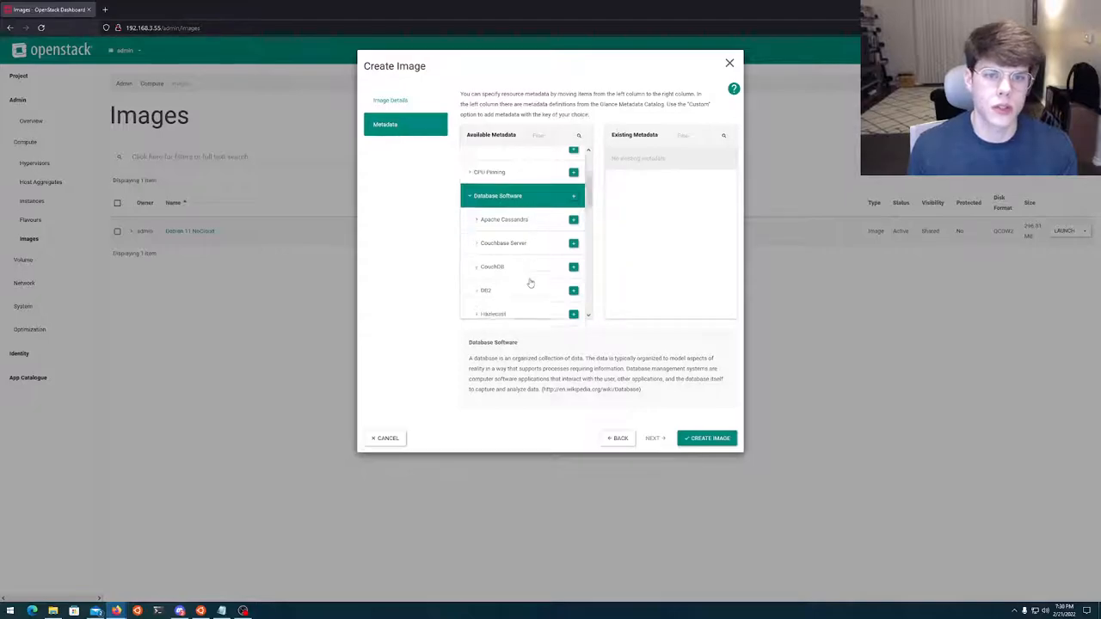
{"action": "scroll", "scroll_direction": "down", "scroll_amount": 3}
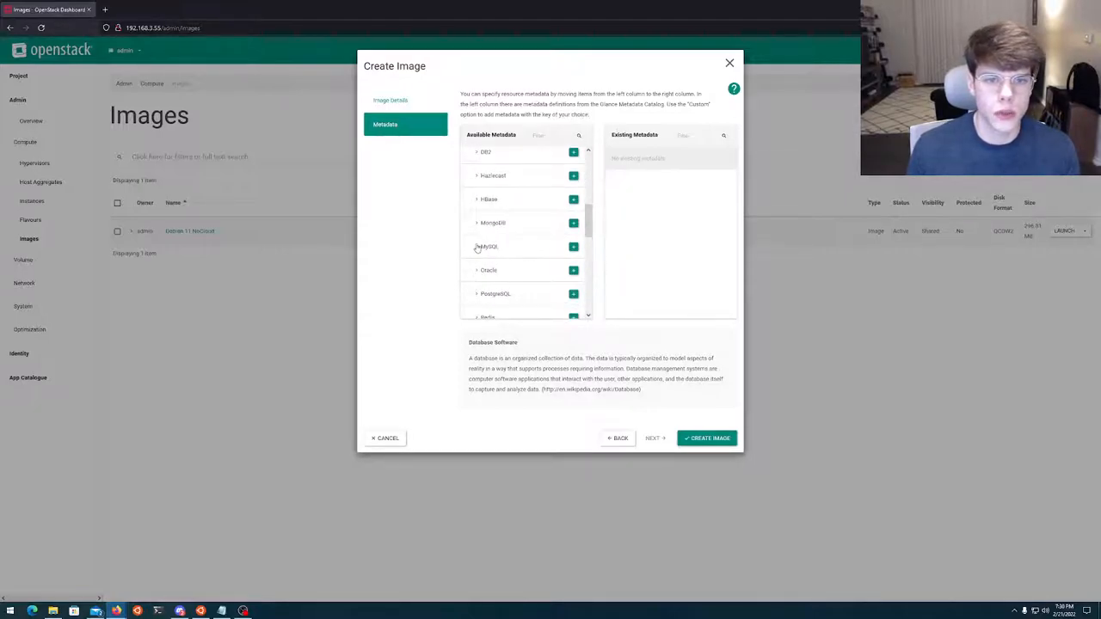
{"action": "left_click", "coordinate": [487, 246]}
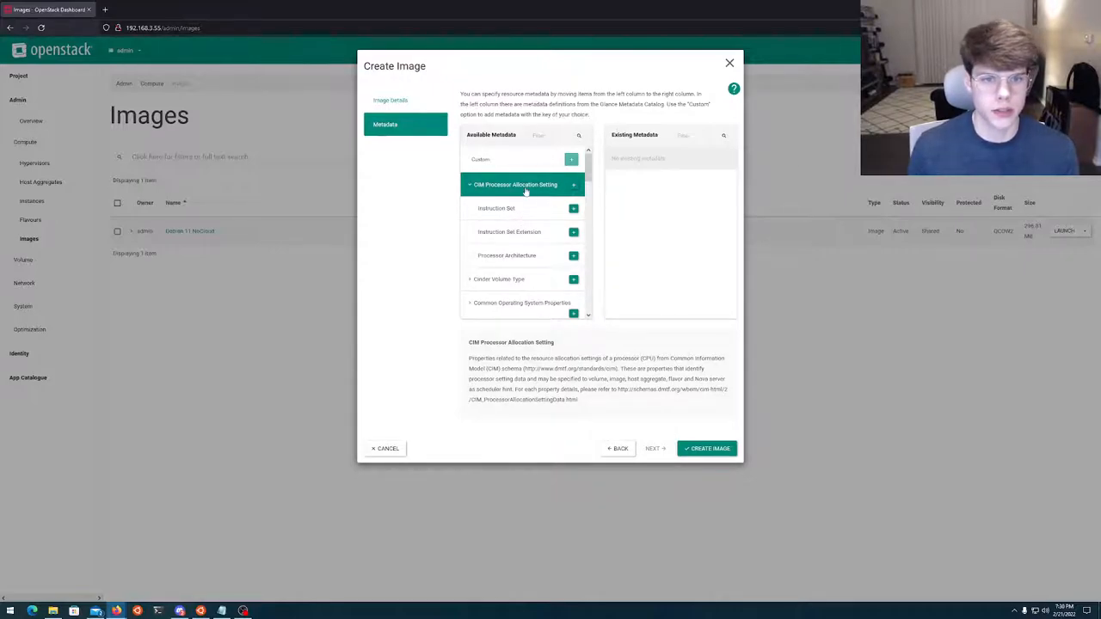
{"action": "scroll", "scroll_direction": "down", "scroll_amount": 3}
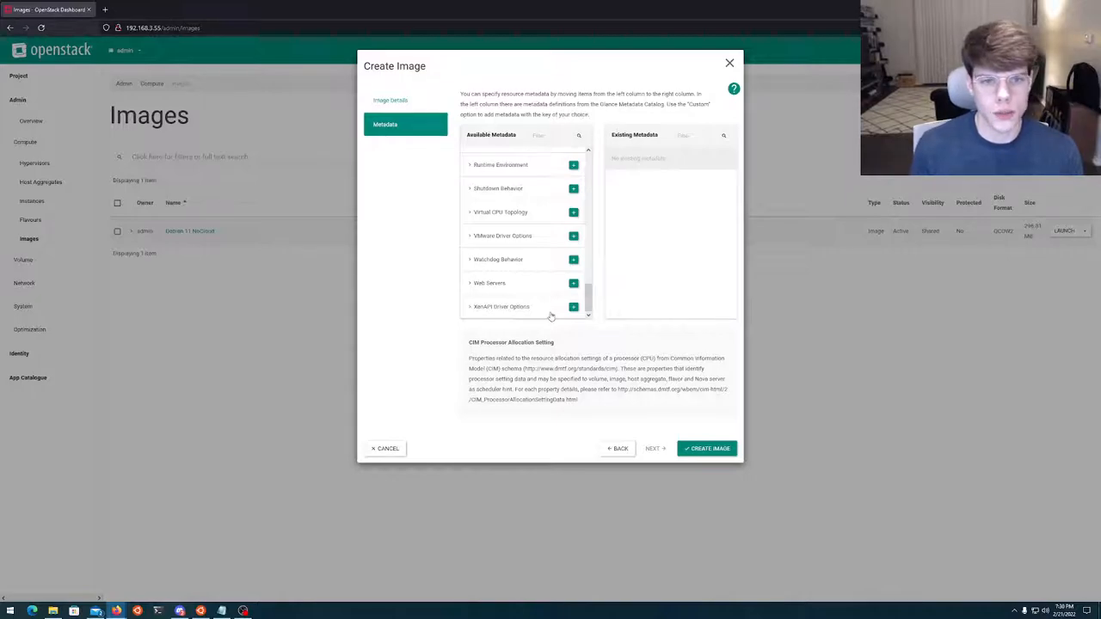
{"action": "left_click", "coordinate": [386, 447]}
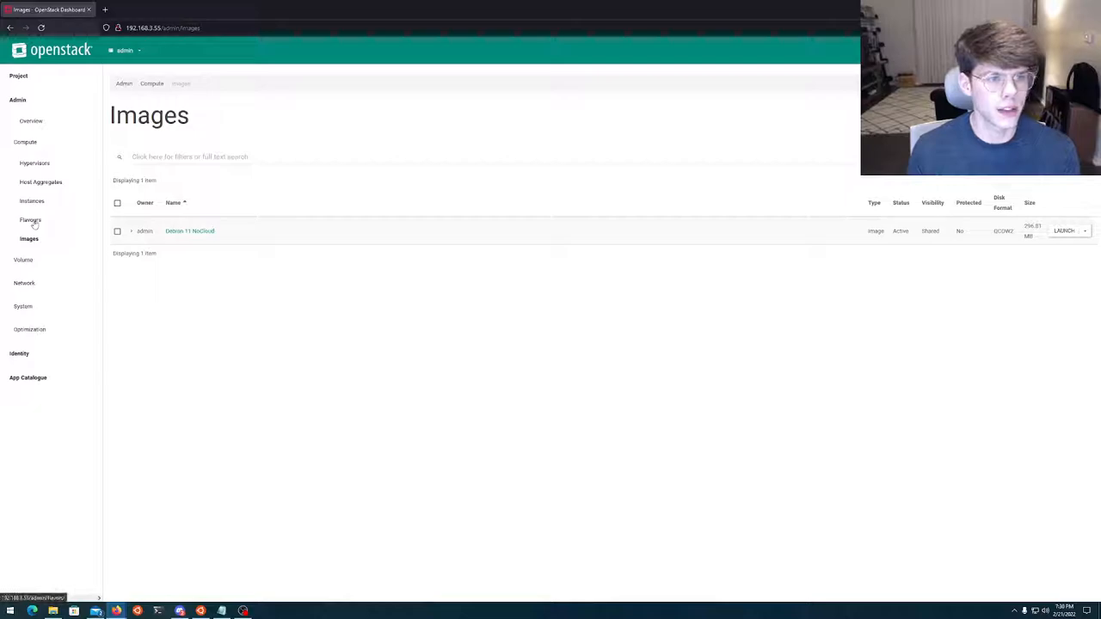
Show the admin Flavours list with six flavours and their vCPU, RAM and disk sizes.
{"action": "left_click", "coordinate": [31, 220]}
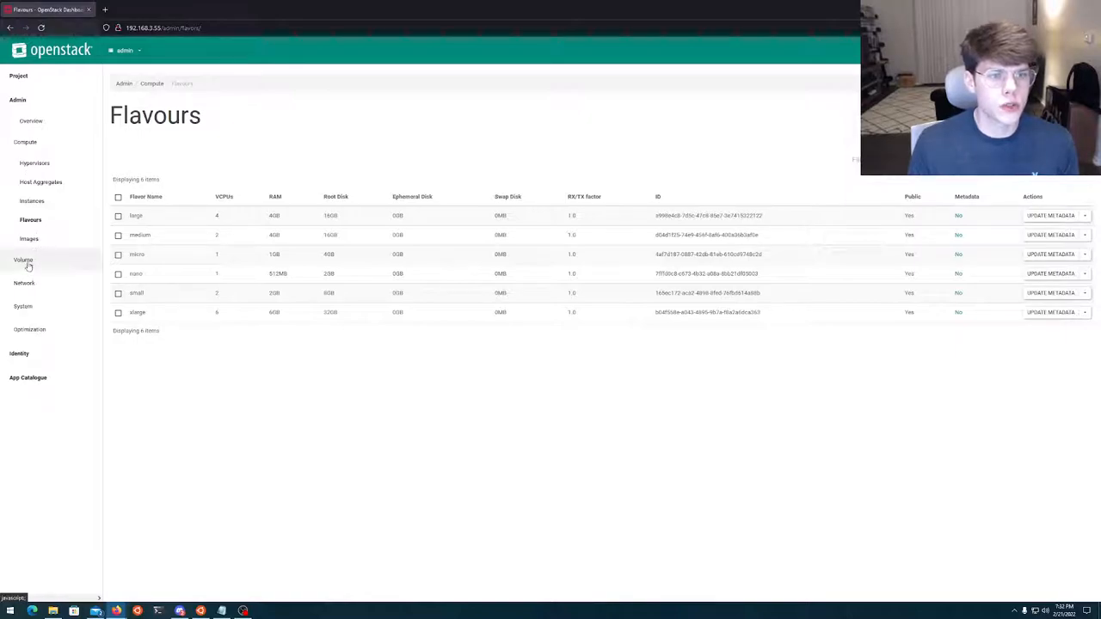
View the test-vol volume's details from the admin Volumes list, then return to the project Overview.
{"action": "left_click", "coordinate": [24, 260]}
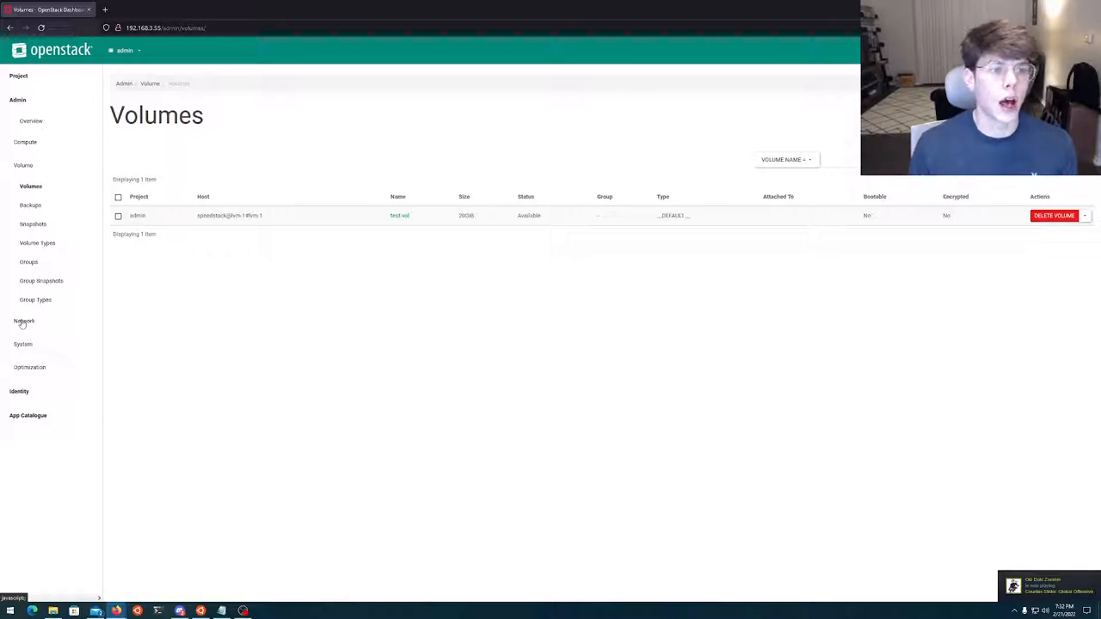
{"action": "left_click", "coordinate": [24, 321]}
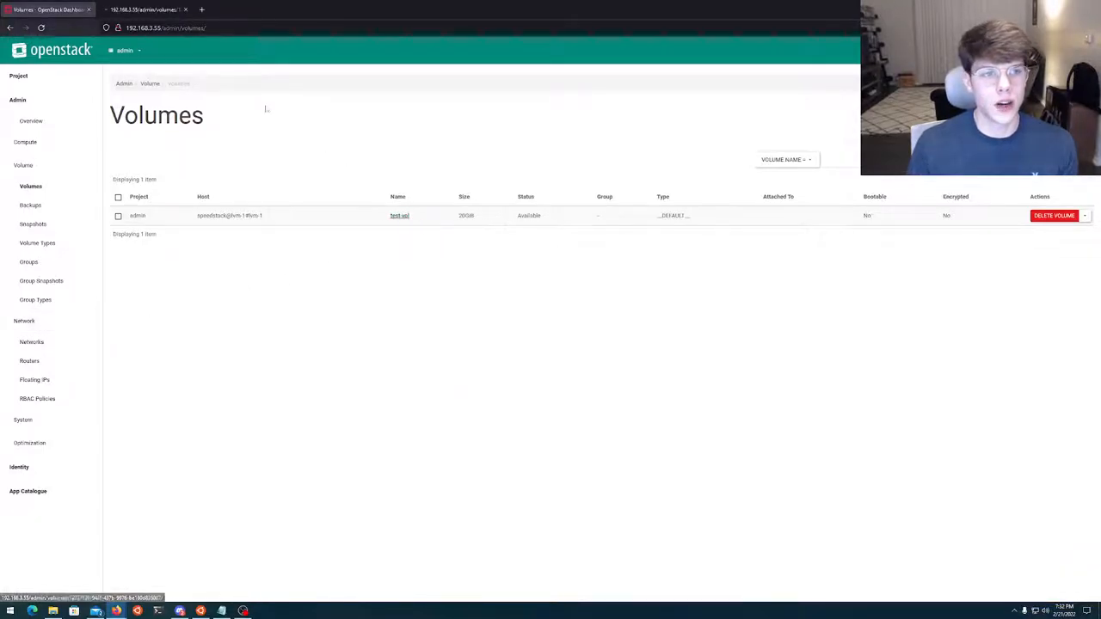
{"action": "left_click", "coordinate": [399, 214]}
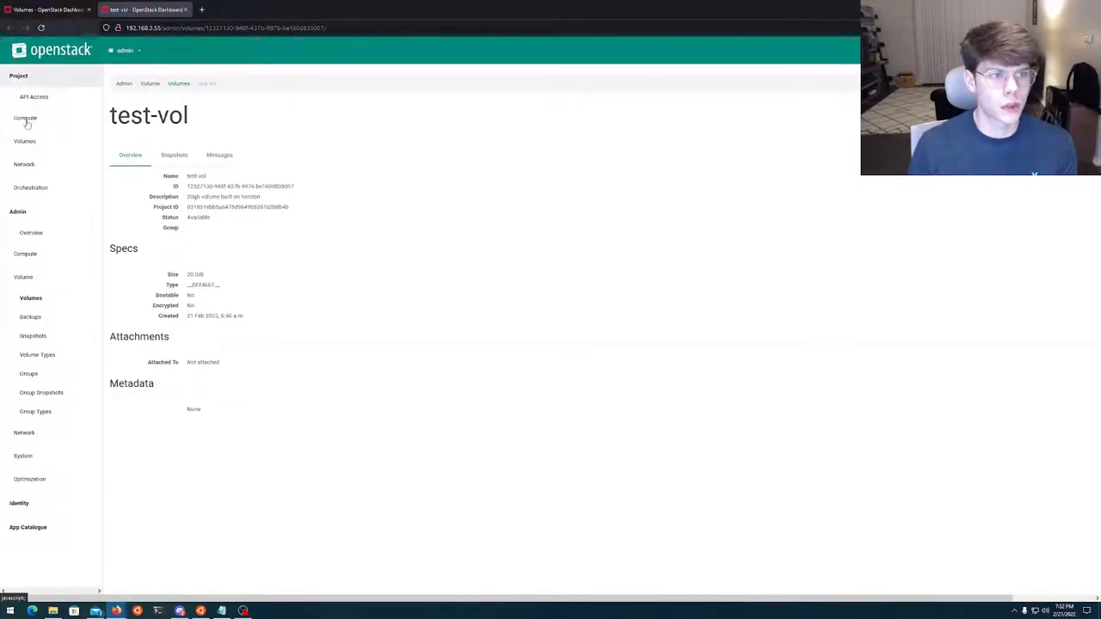
{"action": "left_click", "coordinate": [24, 117]}
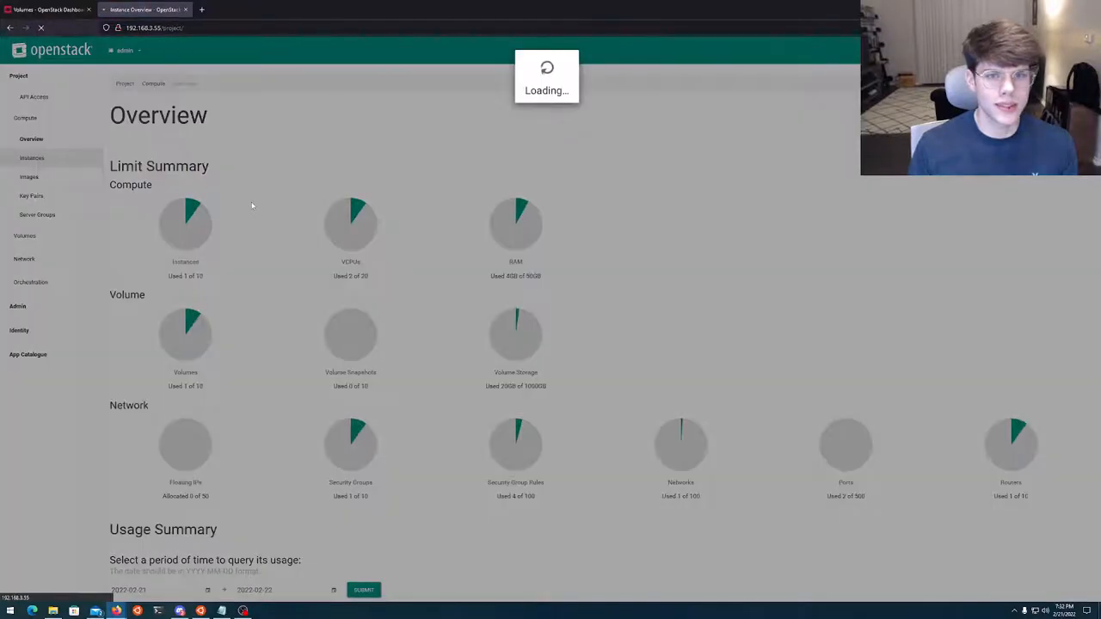
Show the deb-test instance's console with its logged-in Debian shell prompt.
{"action": "left_click", "coordinate": [31, 159]}
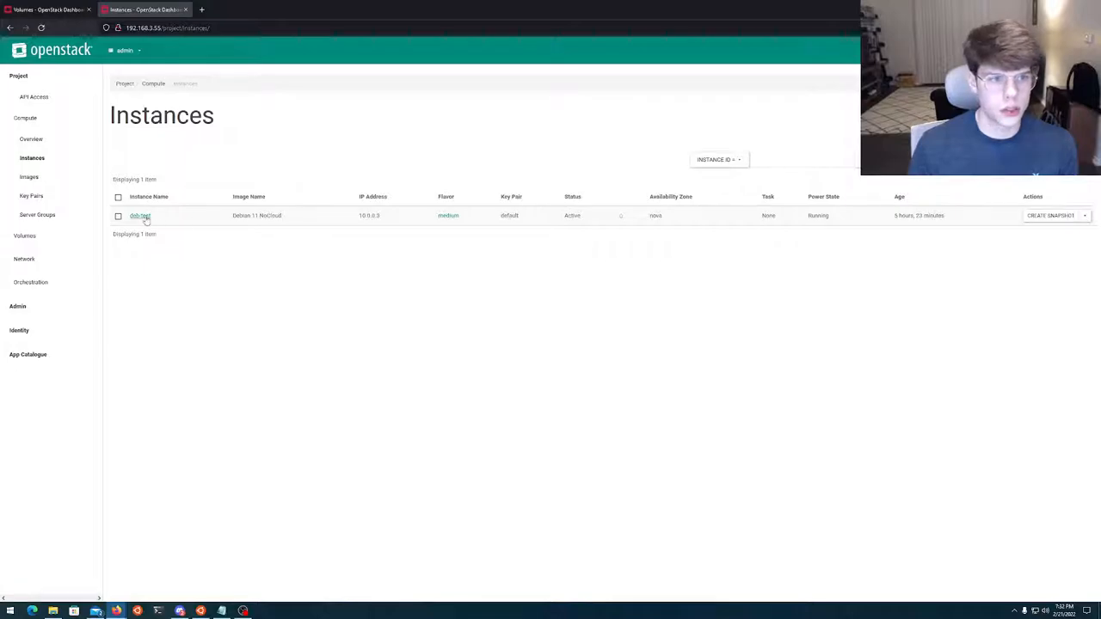
{"action": "left_click", "coordinate": [141, 215]}
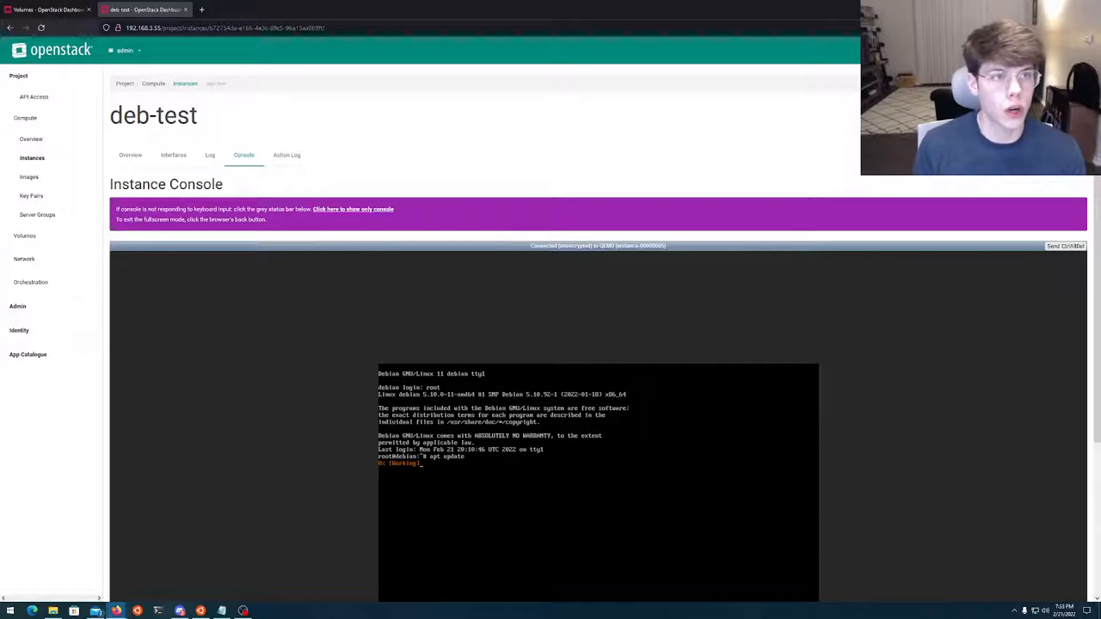
Show the admin Networks list with its single active network and subnet.
{"action": "left_click", "coordinate": [49, 10]}
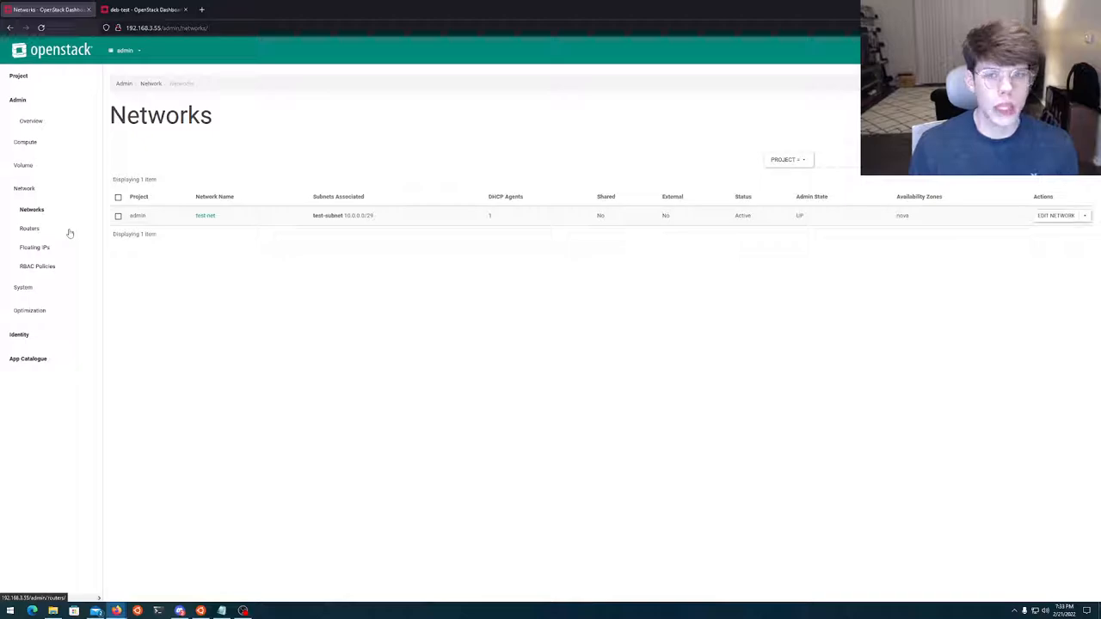
Show the admin Routers list with its one active router.
{"action": "left_click", "coordinate": [30, 228]}
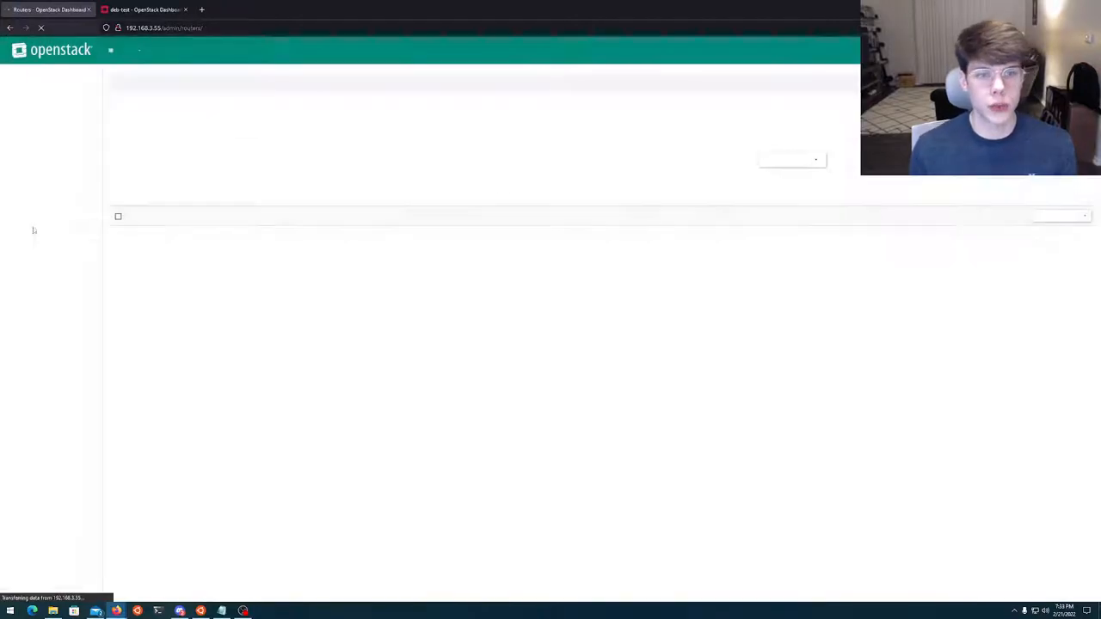
{"action": "left_click", "coordinate": [29, 227]}
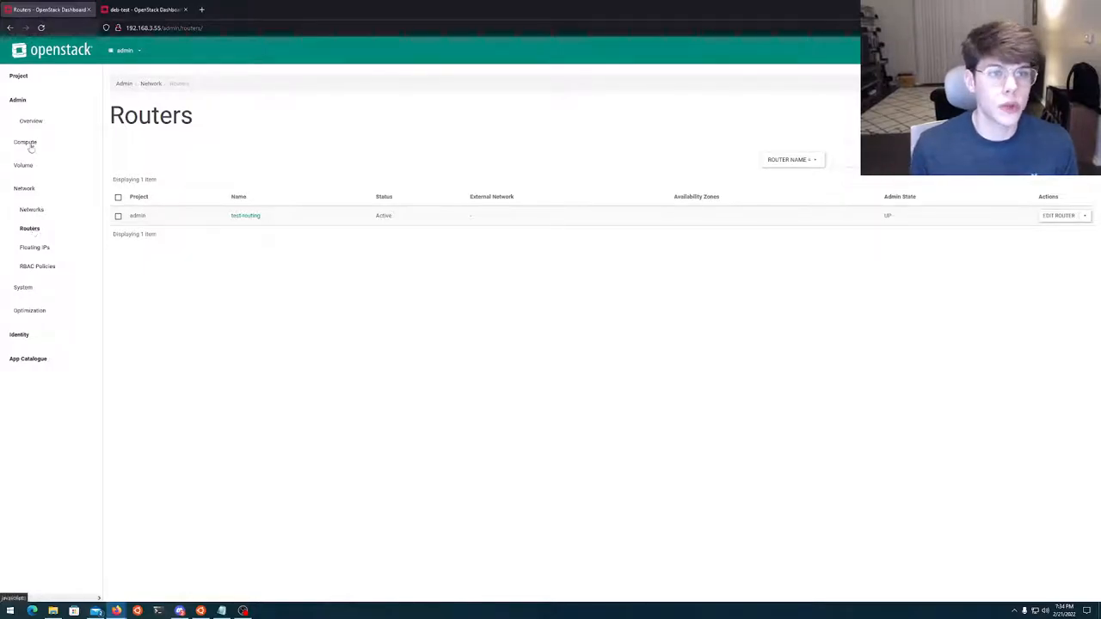
Search DuckDuckGo for kolla-ansible install and land on the Kolla-Ansible Quick Start docs.
{"action": "left_click", "coordinate": [300, 11]}
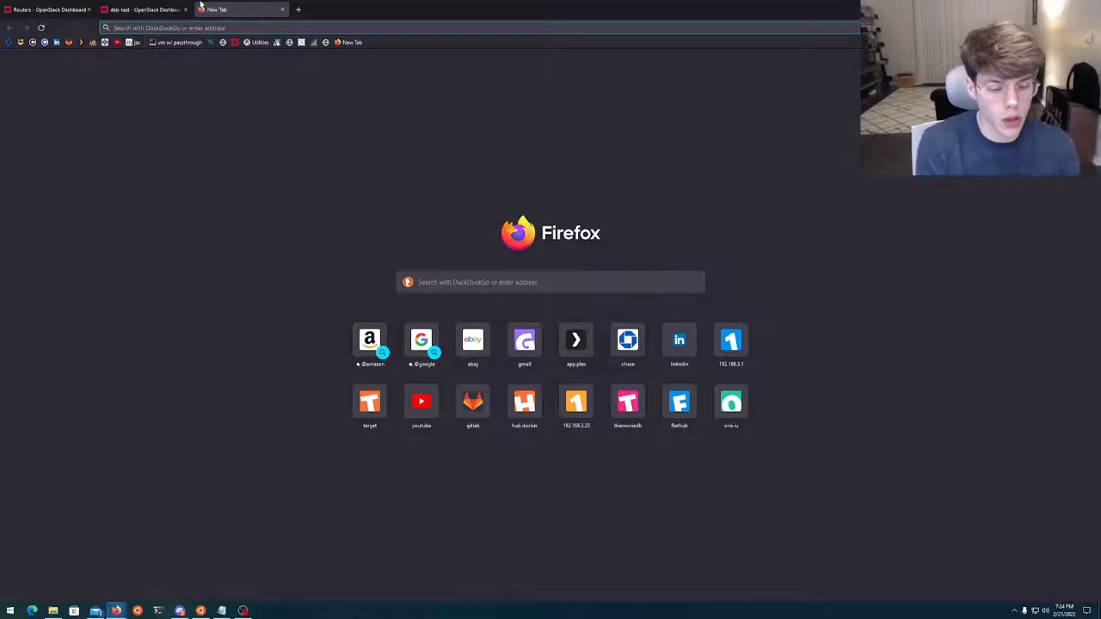
{"action": "type", "text": "kolla ansible install"}
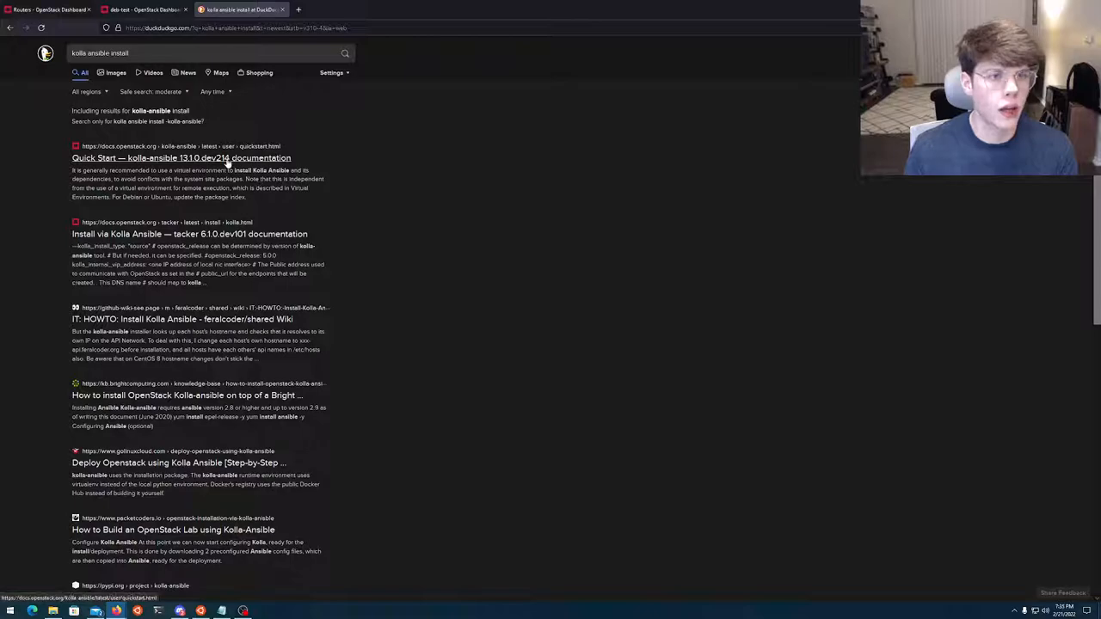
{"action": "left_click", "coordinate": [181, 158]}
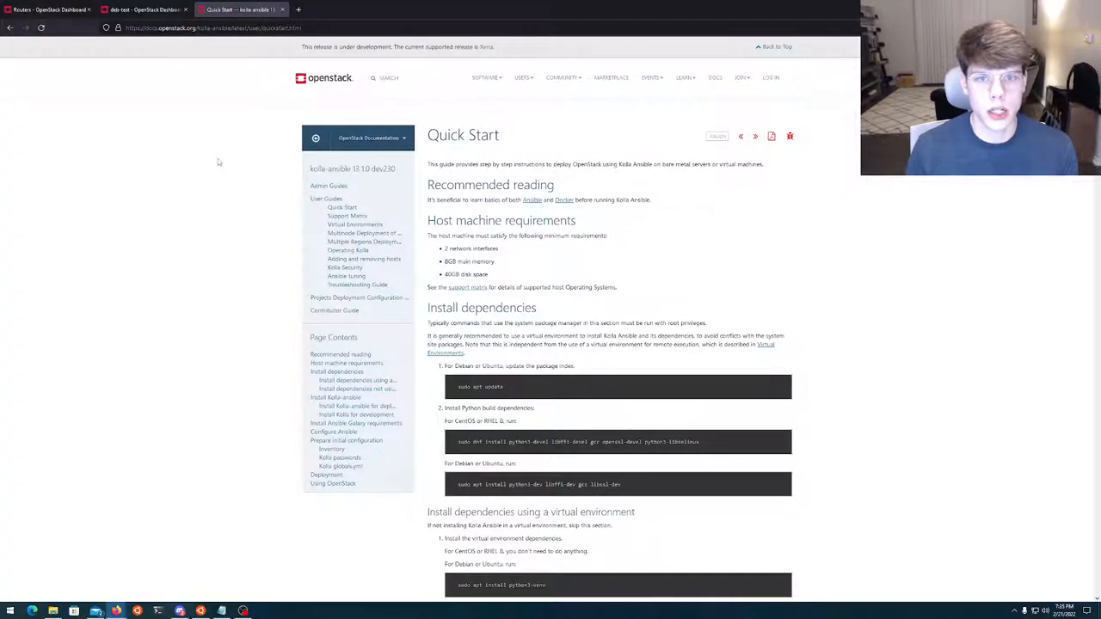
{"action": "mouse_move", "coordinate": [324, 131]}
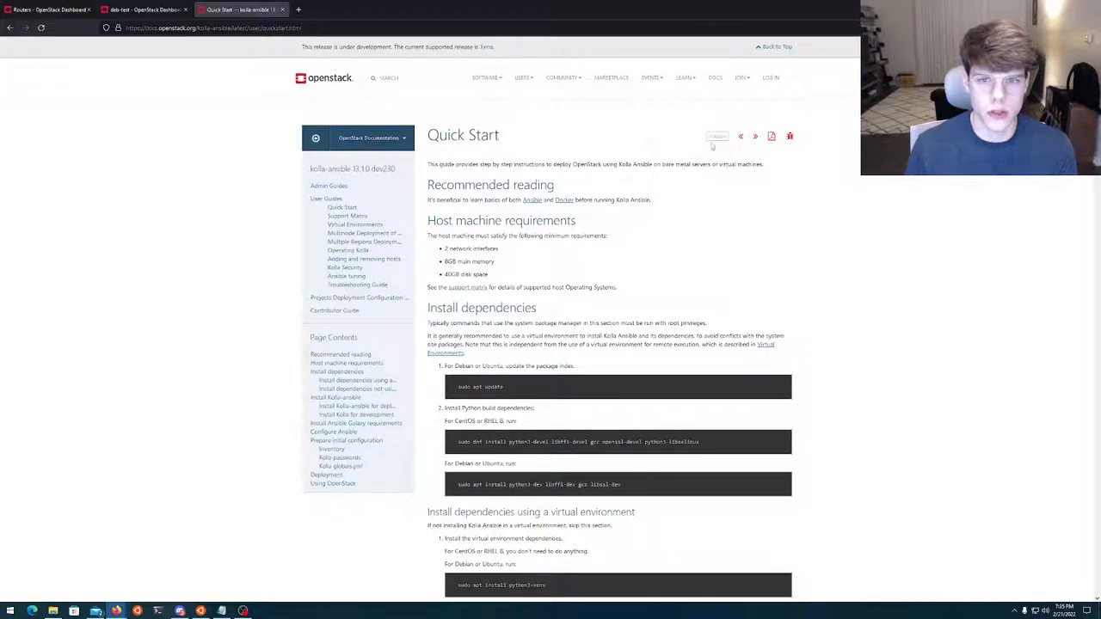
{"action": "left_click", "coordinate": [715, 138]}
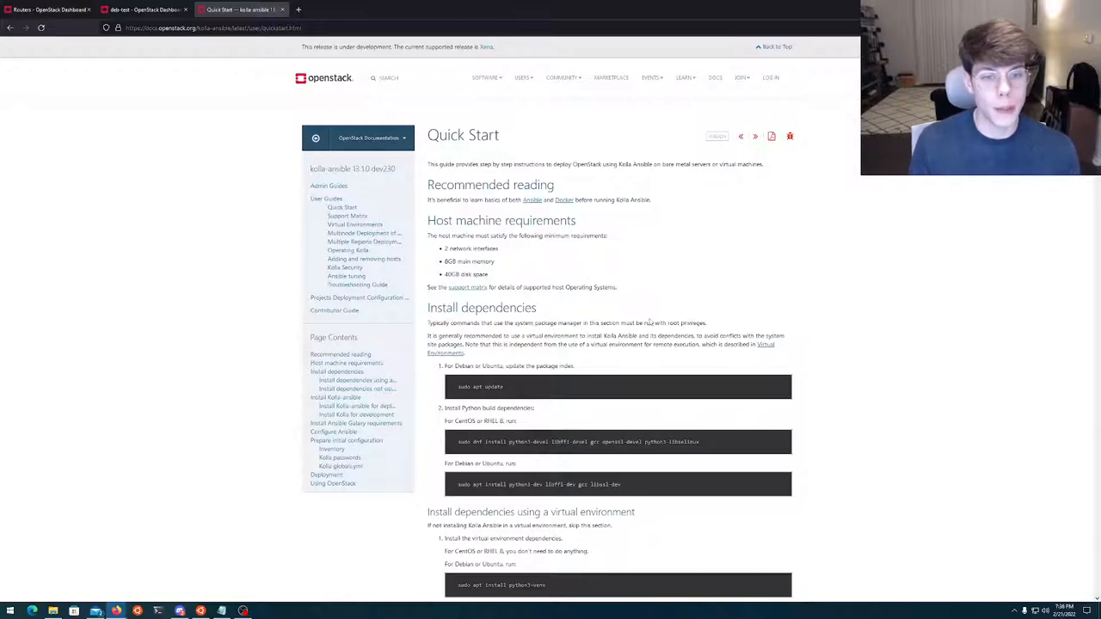
Read the Quick Start install steps down to Configure Ansible, then return to the SSH terminal.
{"action": "scroll", "scroll_direction": "down", "scroll_amount": 3}
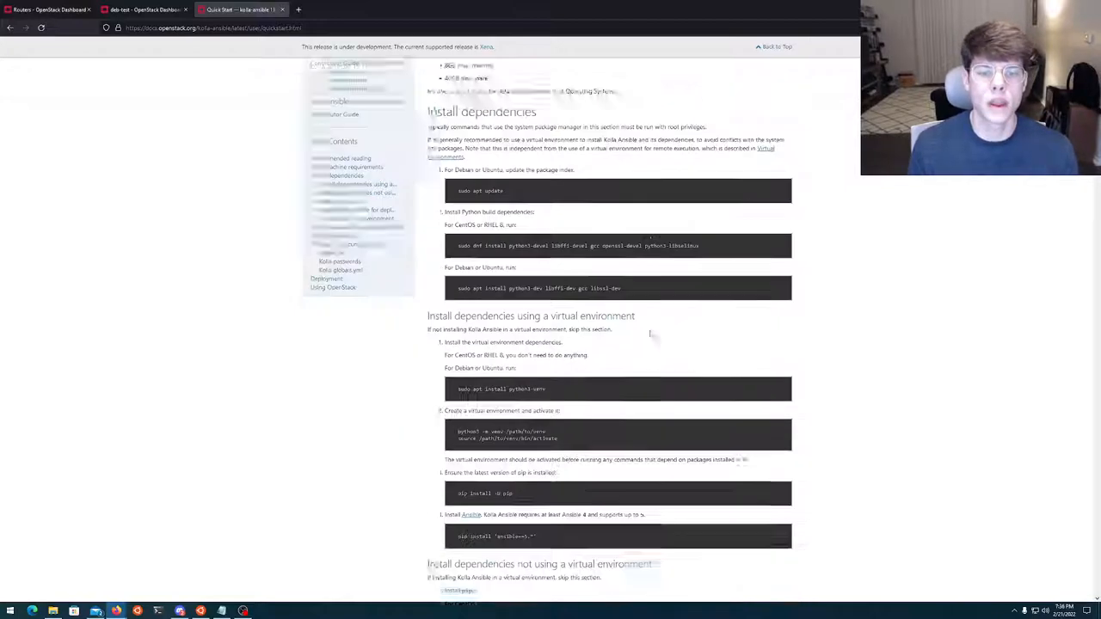
{"action": "scroll", "scroll_direction": "down", "scroll_amount": 3}
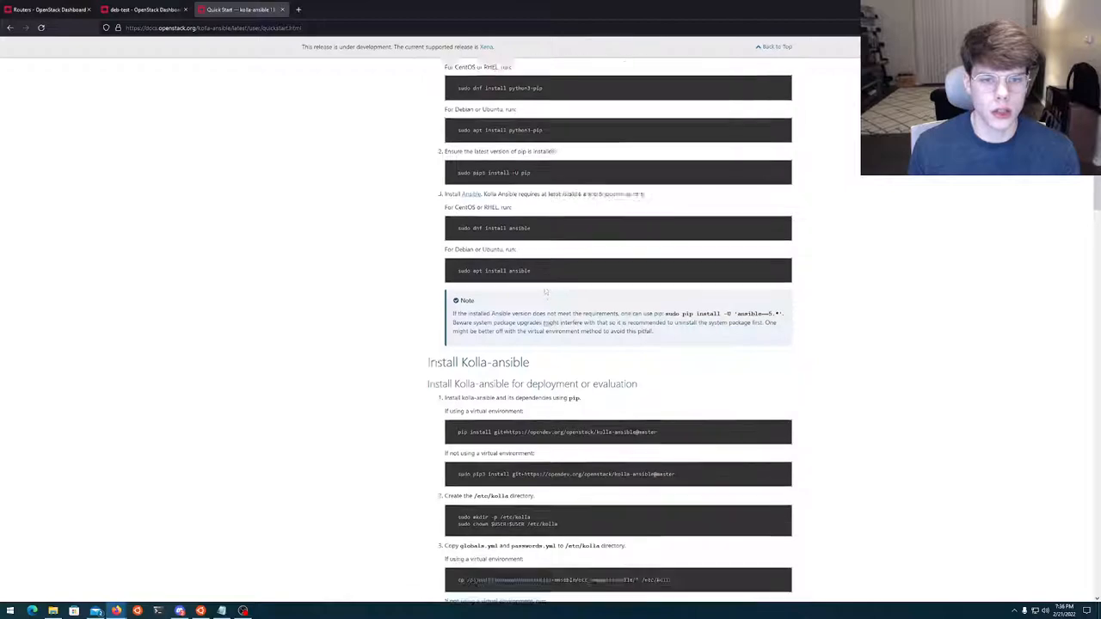
{"action": "scroll", "scroll_direction": "down", "scroll_amount": 3}
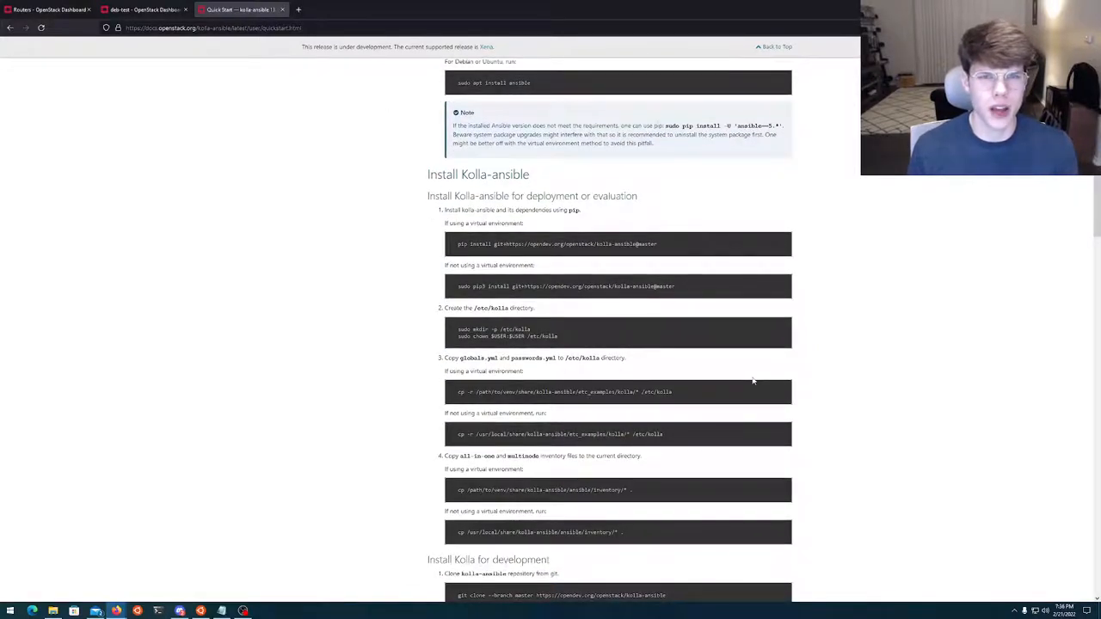
{"action": "scroll", "scroll_direction": "down", "scroll_amount": 3}
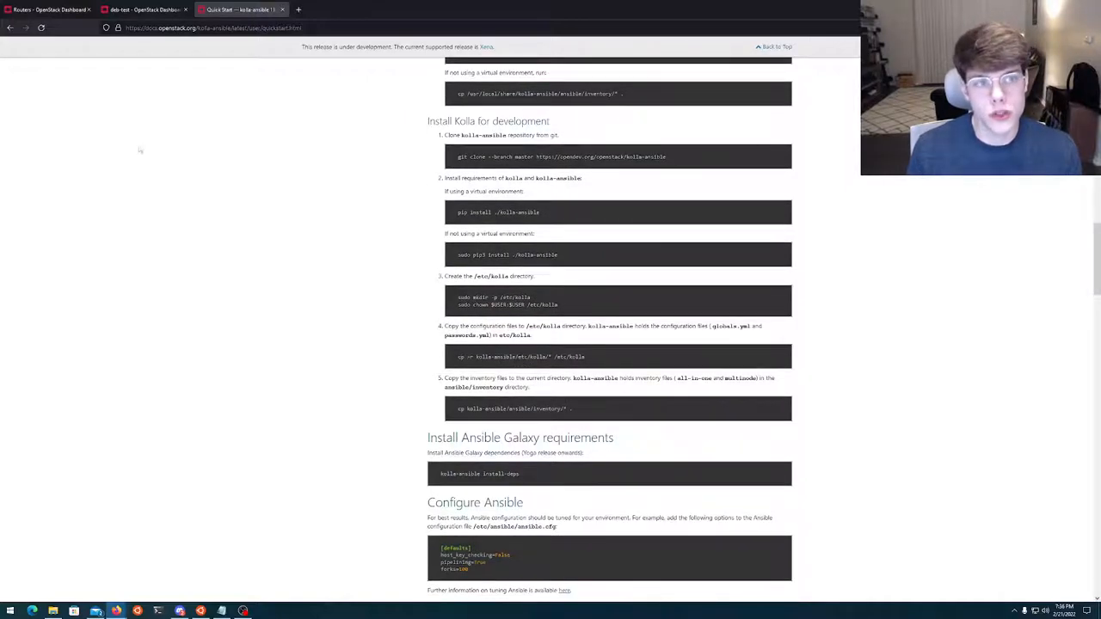
{"action": "left_click", "coordinate": [145, 10]}
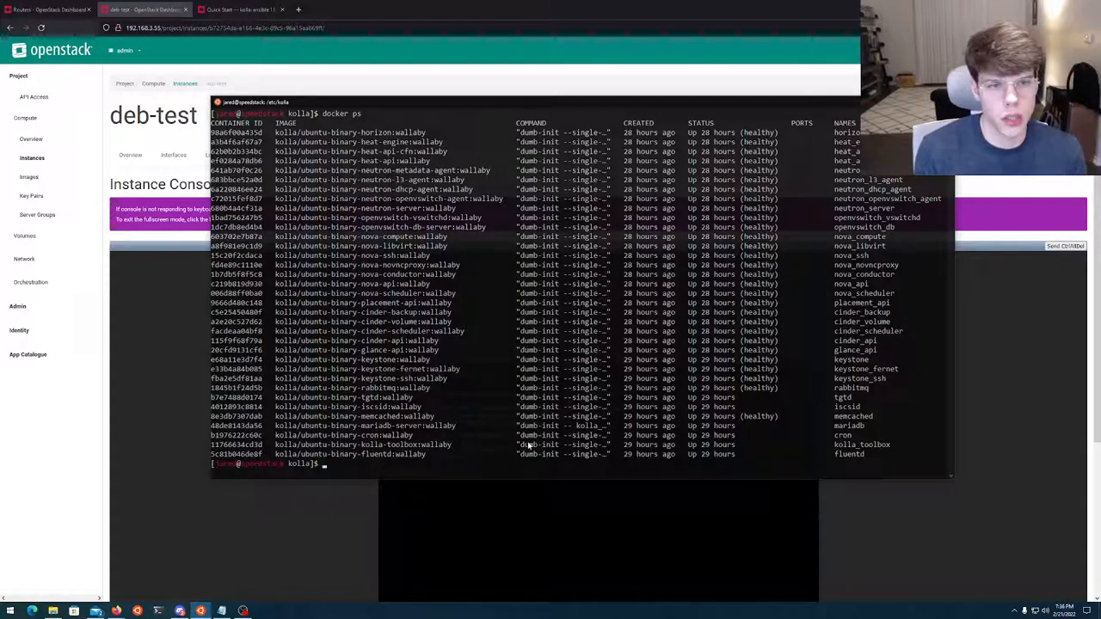
Run docker ps to list the healthy kolla containers and highlight the horizon image name.
{"action": "type", "text": "docker ps"}
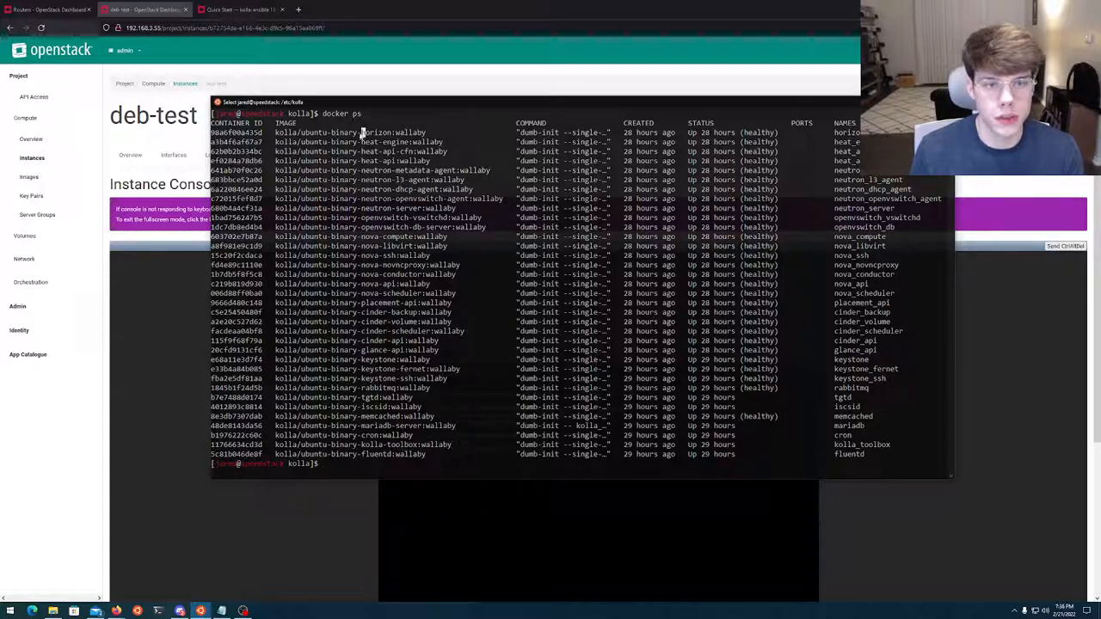
{"action": "double_click", "coordinate": [375, 130]}
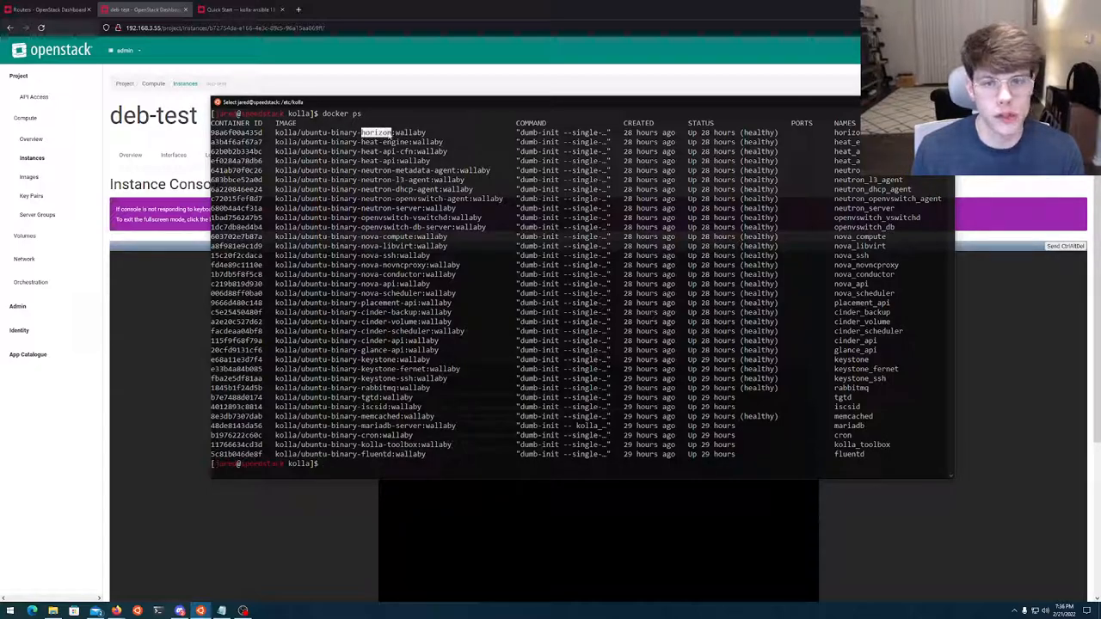